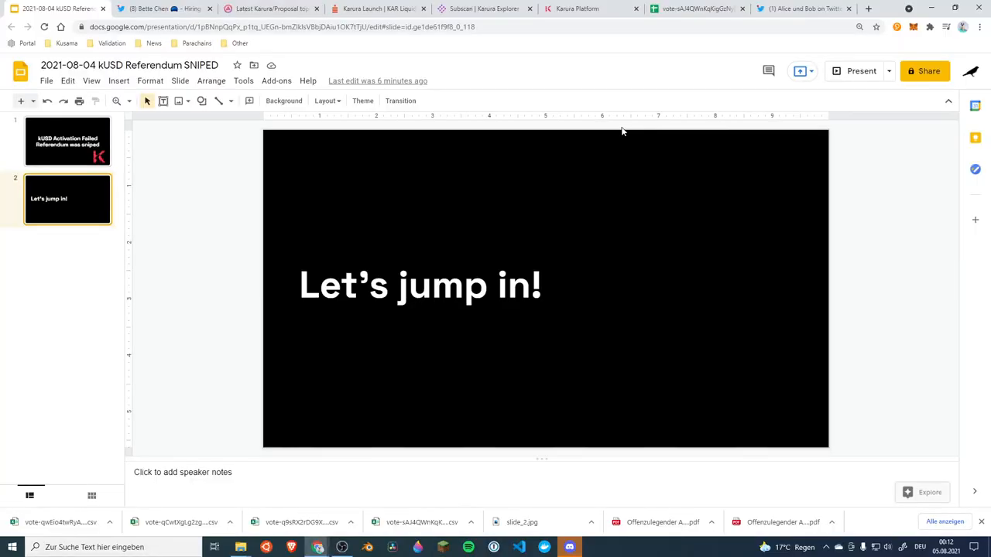
pyautogui.moveTo(162, 8)
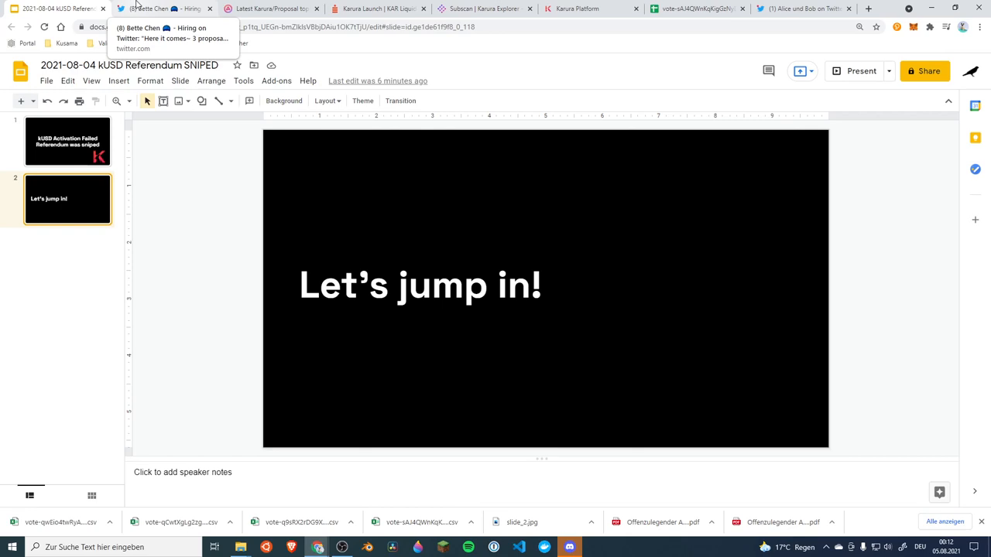
# - Read the three-proposal Karura thread to the retro airdrop tweet, closing its enlarged dashboard image
pyautogui.click(162, 8)
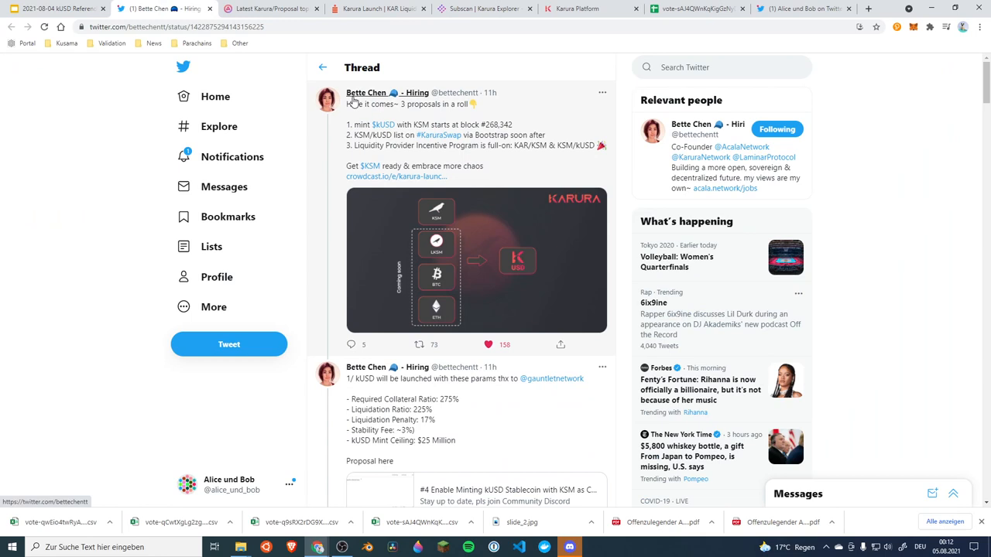
pyautogui.moveTo(467, 86)
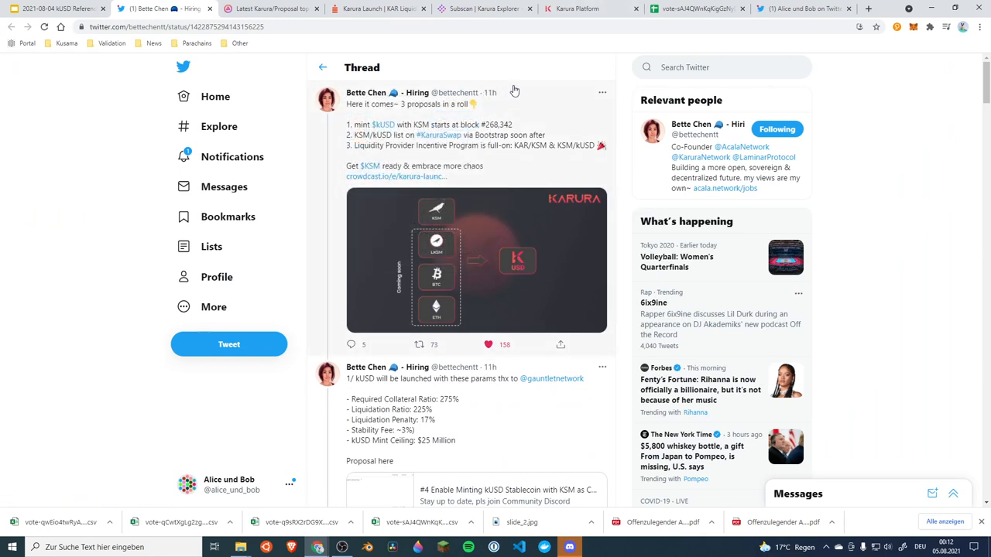
pyautogui.moveTo(383, 124)
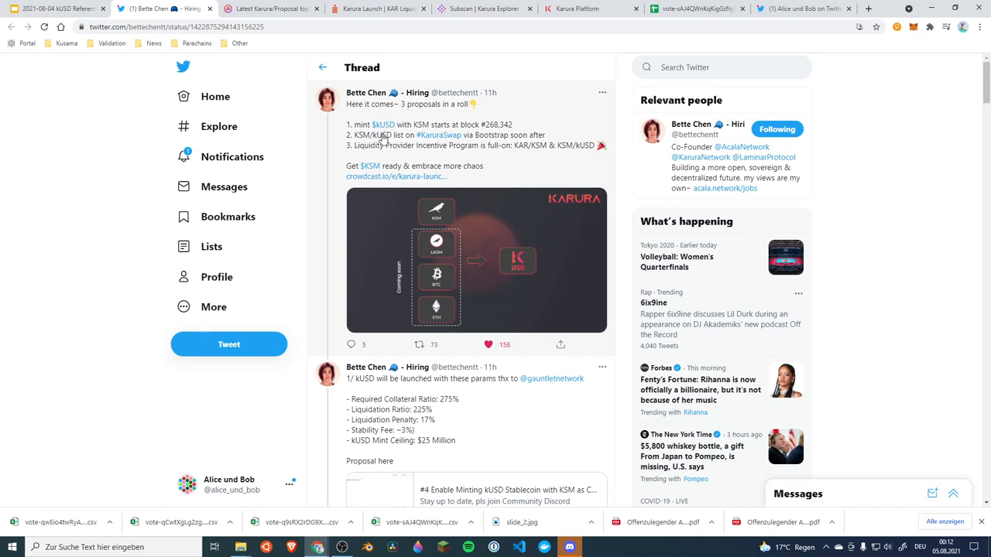
pyautogui.moveTo(386, 142)
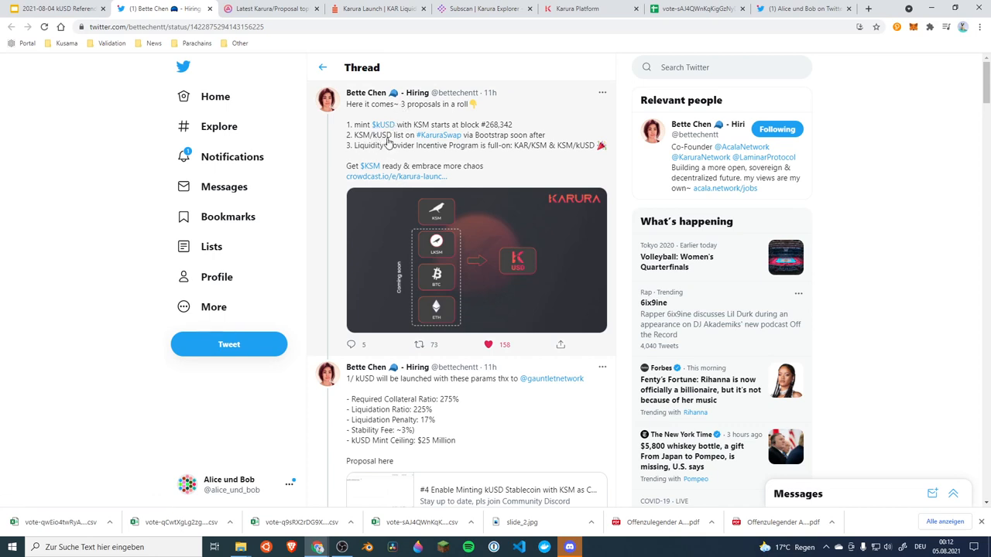
pyautogui.moveTo(511, 131)
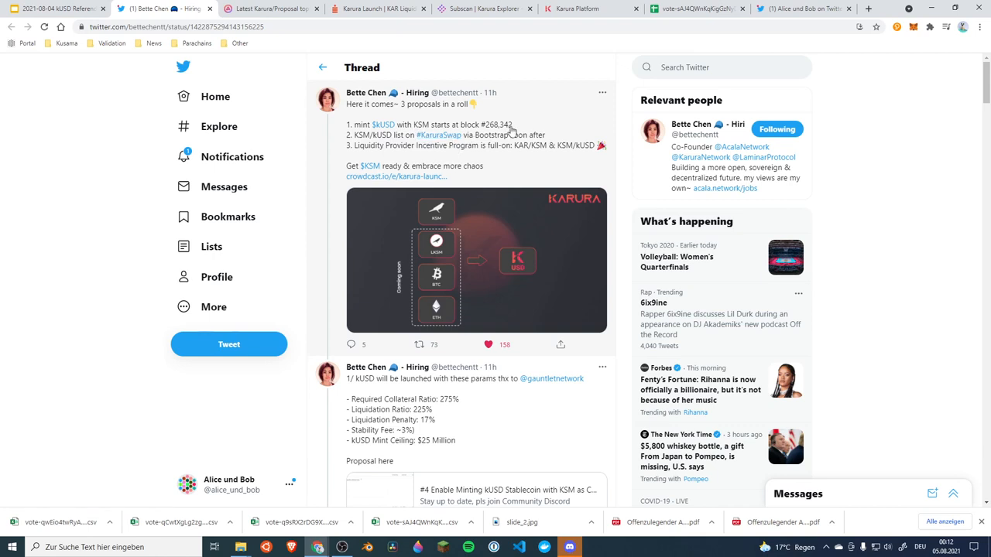
pyautogui.moveTo(437, 99)
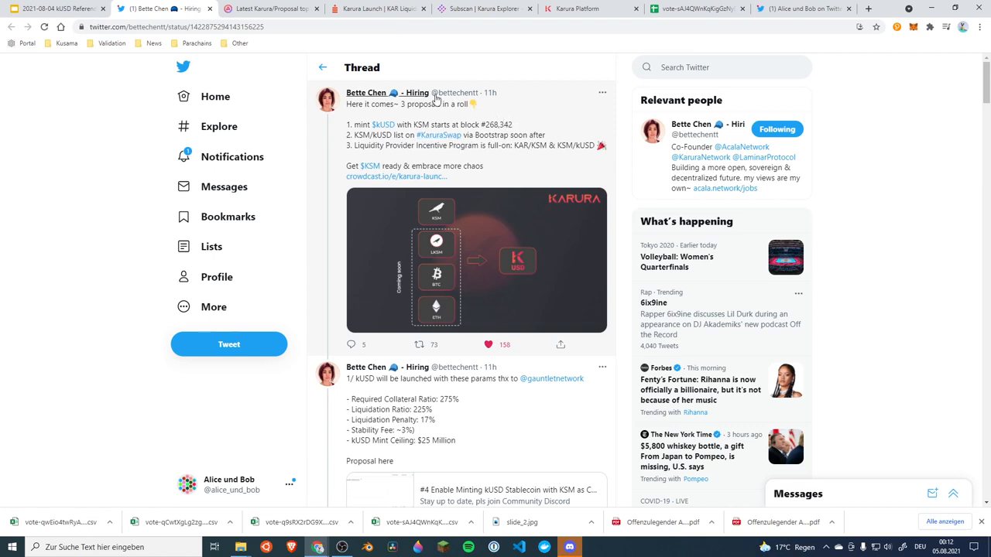
pyautogui.moveTo(422, 156)
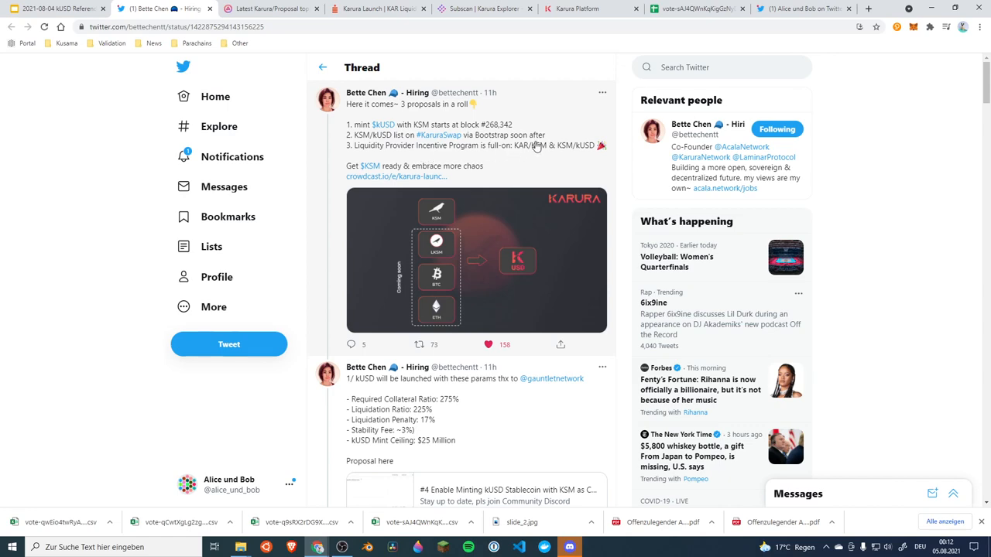
pyautogui.scroll(-3)
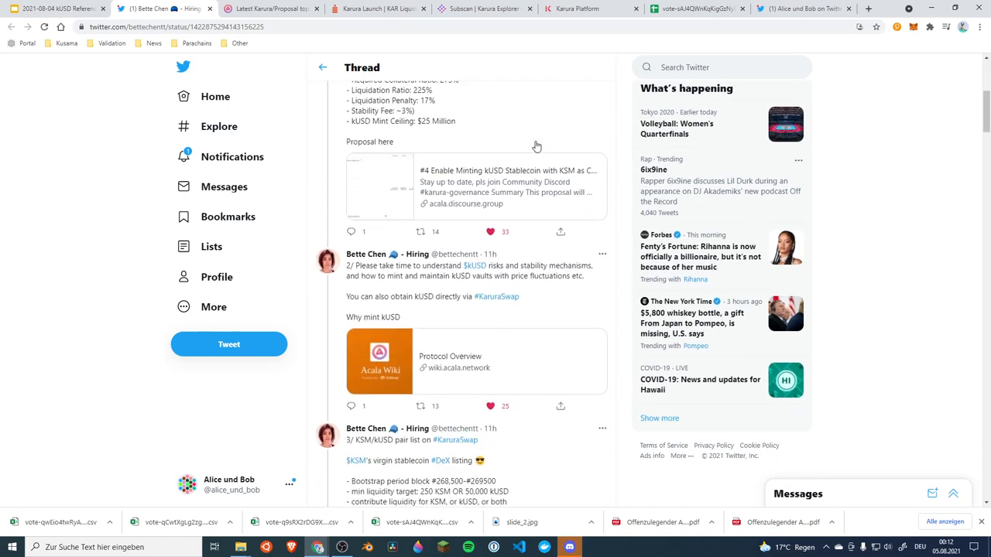
pyautogui.scroll(-3)
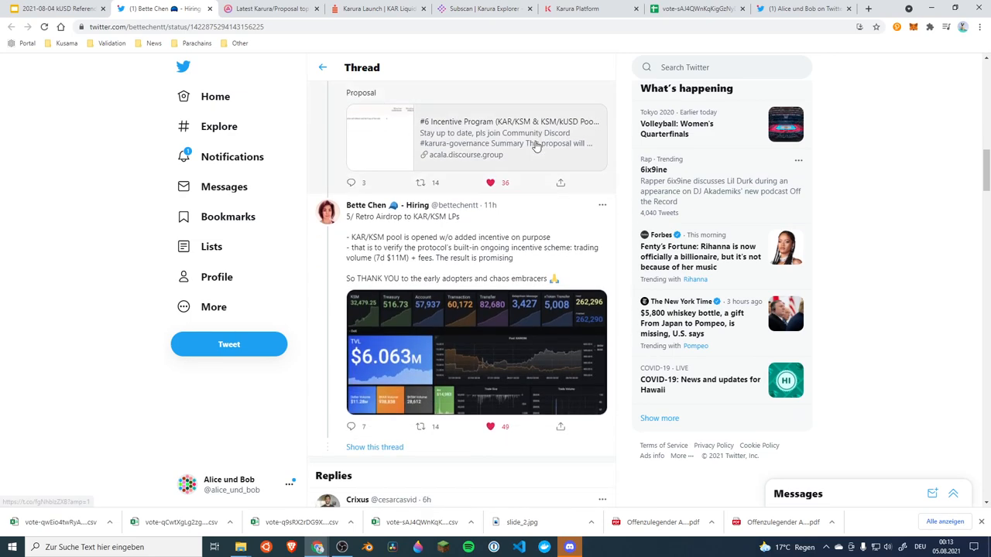
pyautogui.scroll(-3)
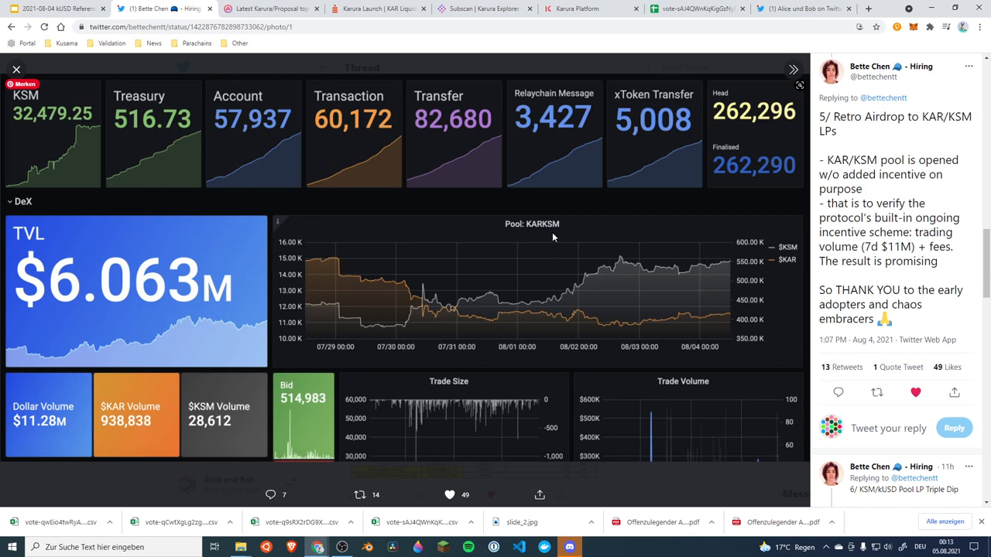
pyautogui.moveTo(338, 298)
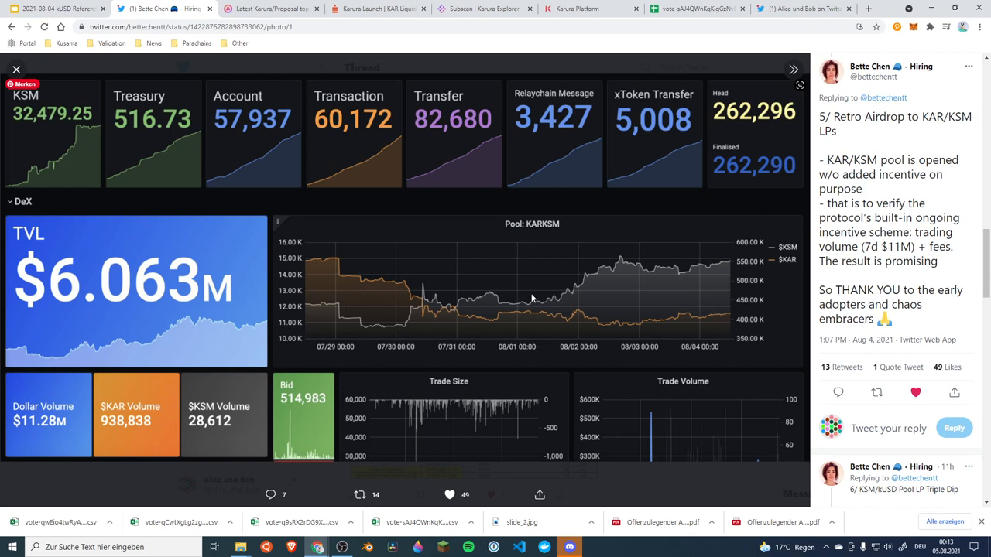
pyautogui.moveTo(708, 281)
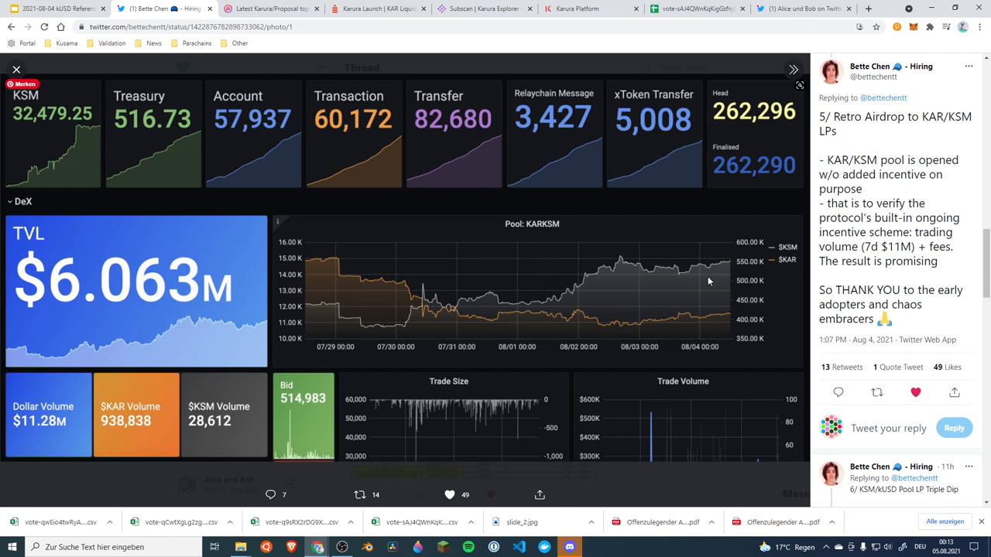
pyautogui.click(16, 69)
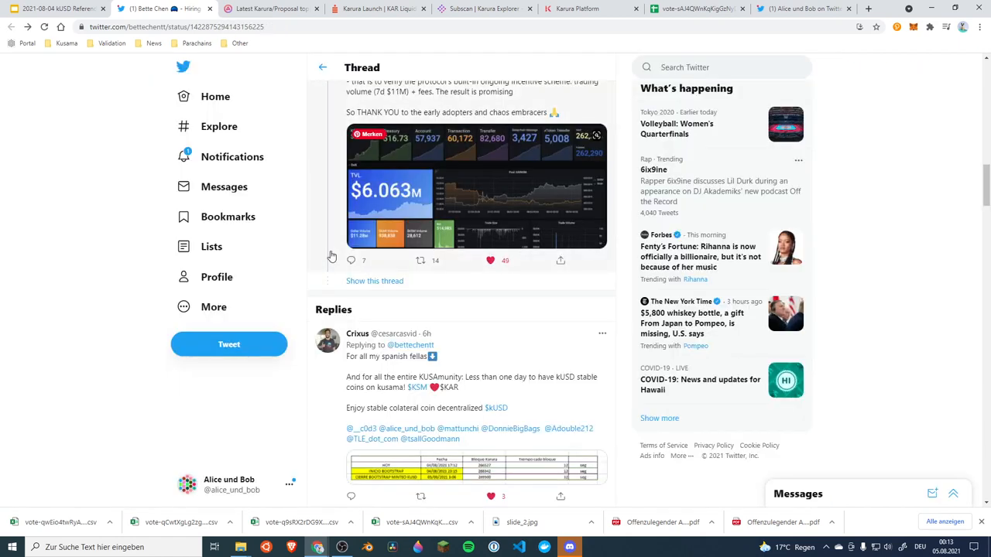
pyautogui.moveTo(463, 169)
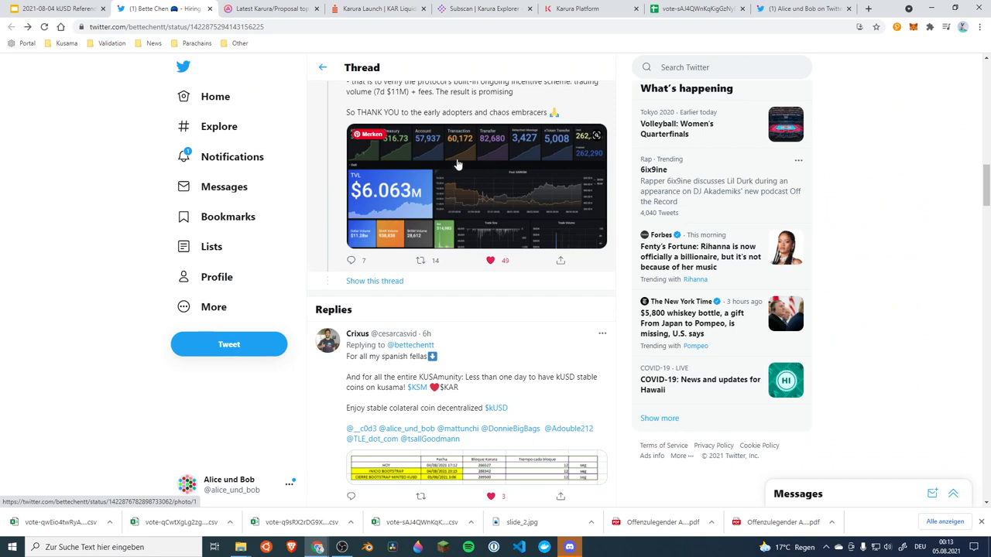
pyautogui.moveTo(437, 147)
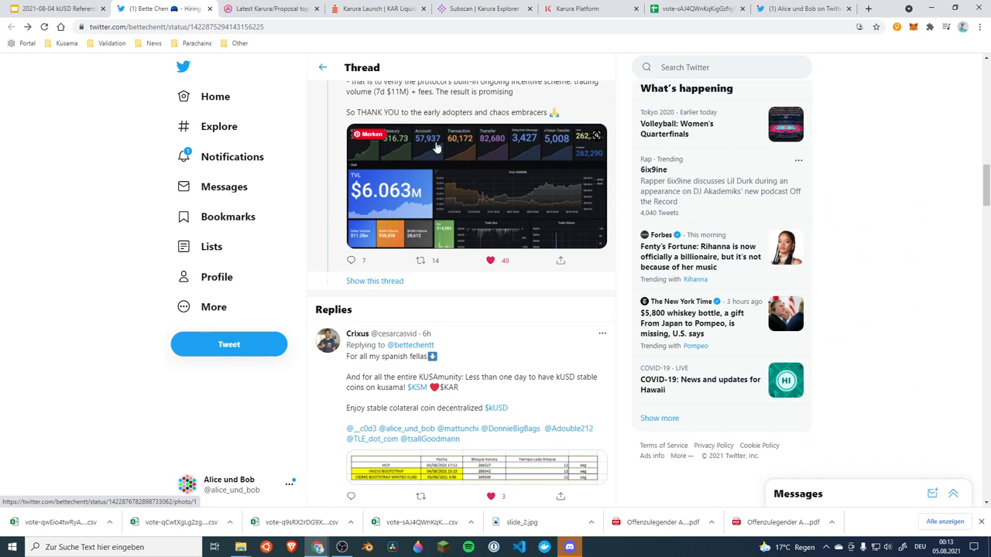
# - Open forum proposal #4 on kUSD minting with KSM collateral and highlight its summary and considerations
pyautogui.click(271, 9)
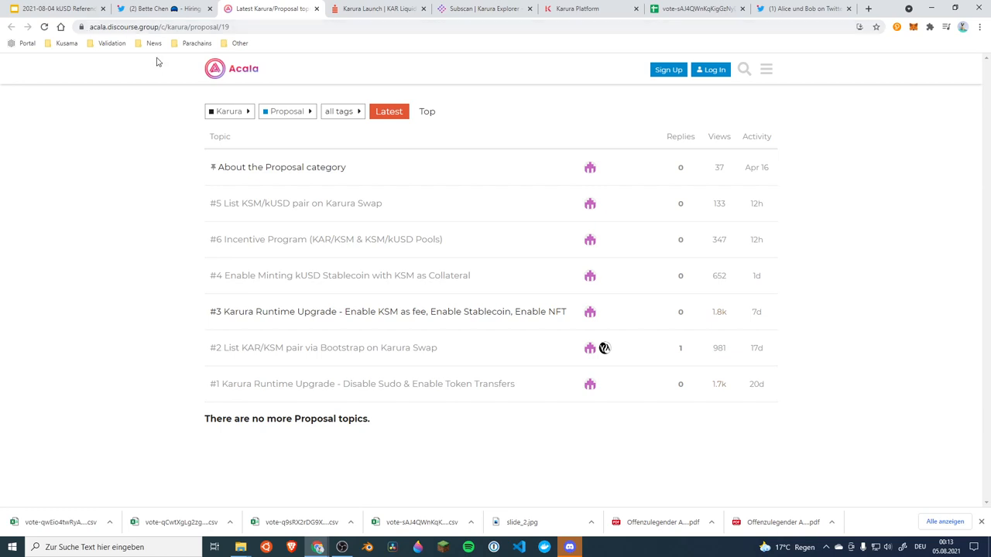
pyautogui.moveTo(202, 239)
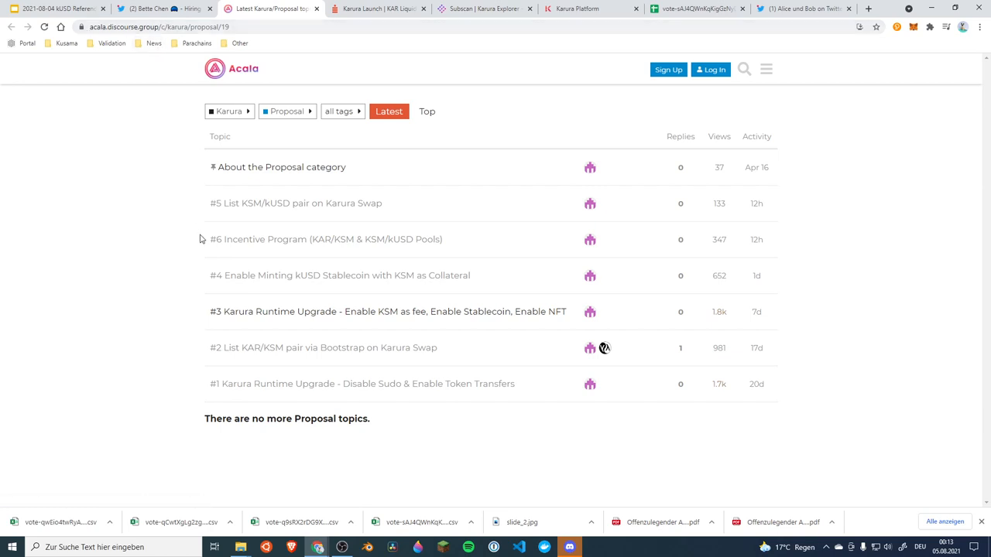
pyautogui.moveTo(266, 275)
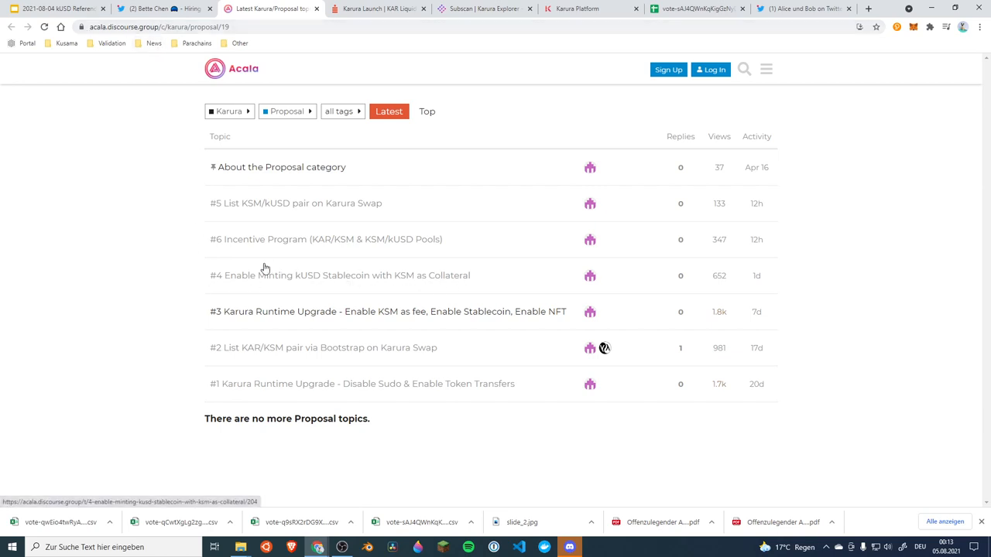
pyautogui.moveTo(337, 230)
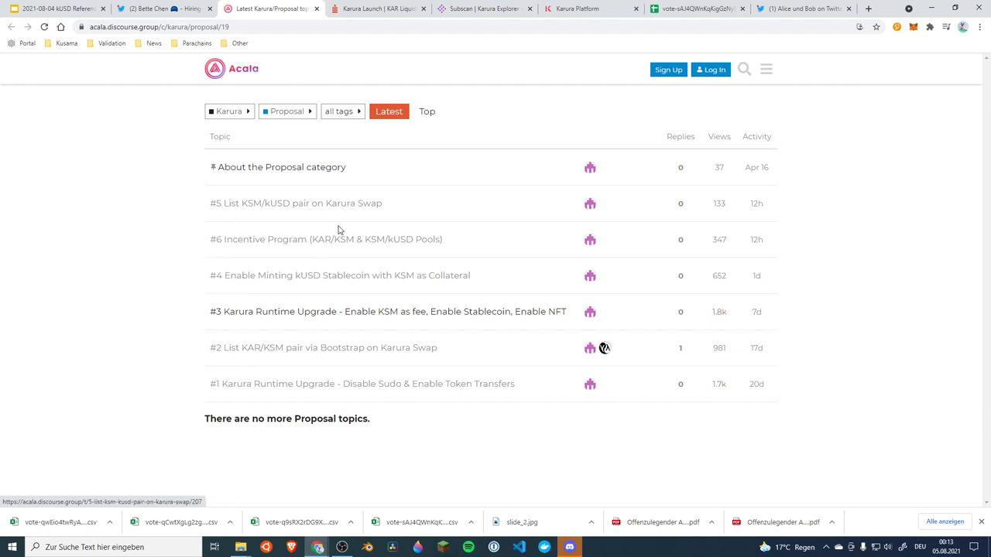
pyautogui.moveTo(424, 288)
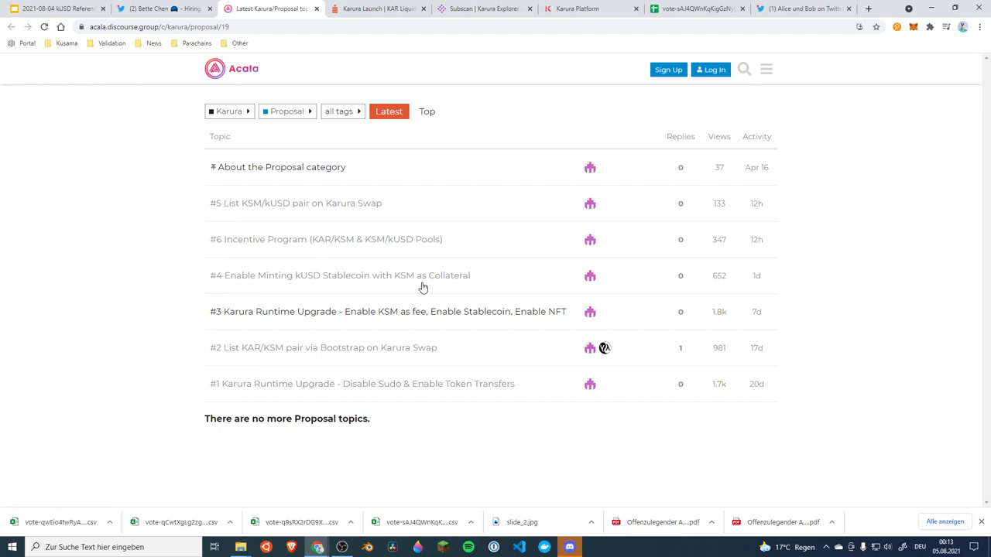
pyautogui.moveTo(359, 203)
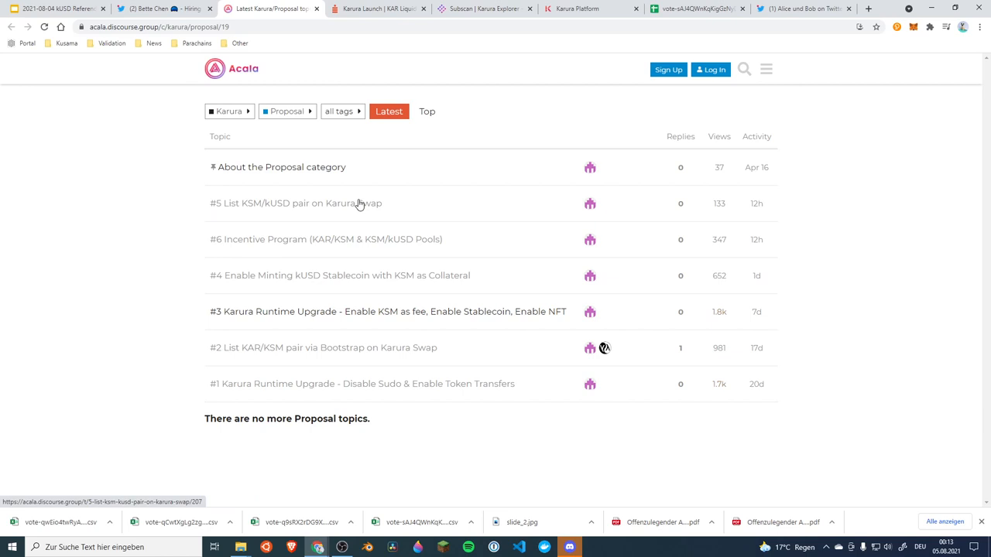
pyautogui.moveTo(468, 273)
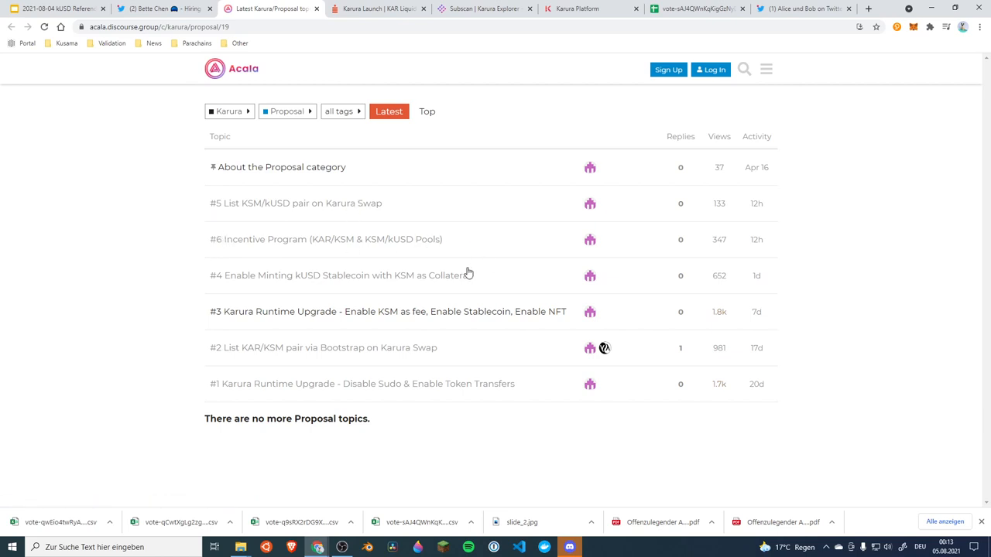
pyautogui.moveTo(219, 275)
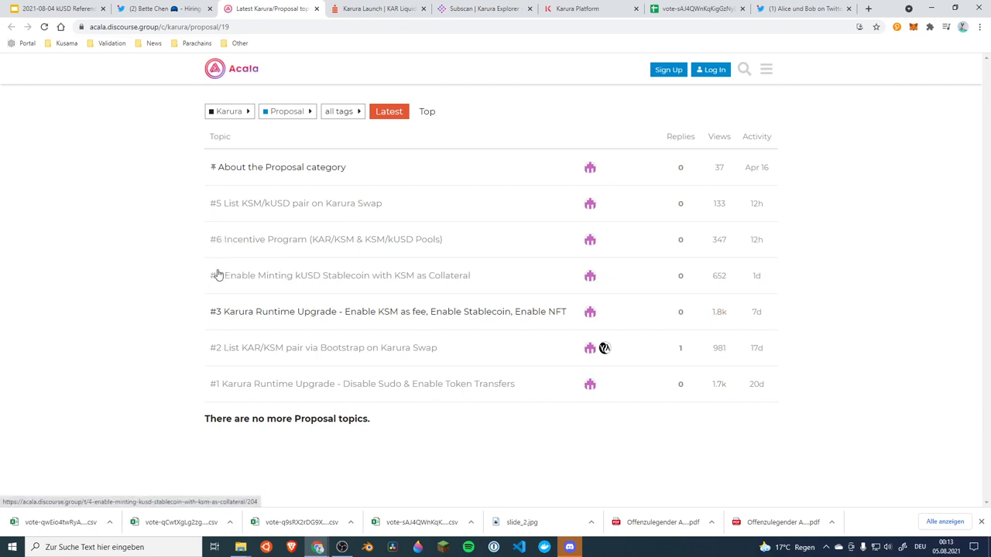
pyautogui.moveTo(338, 284)
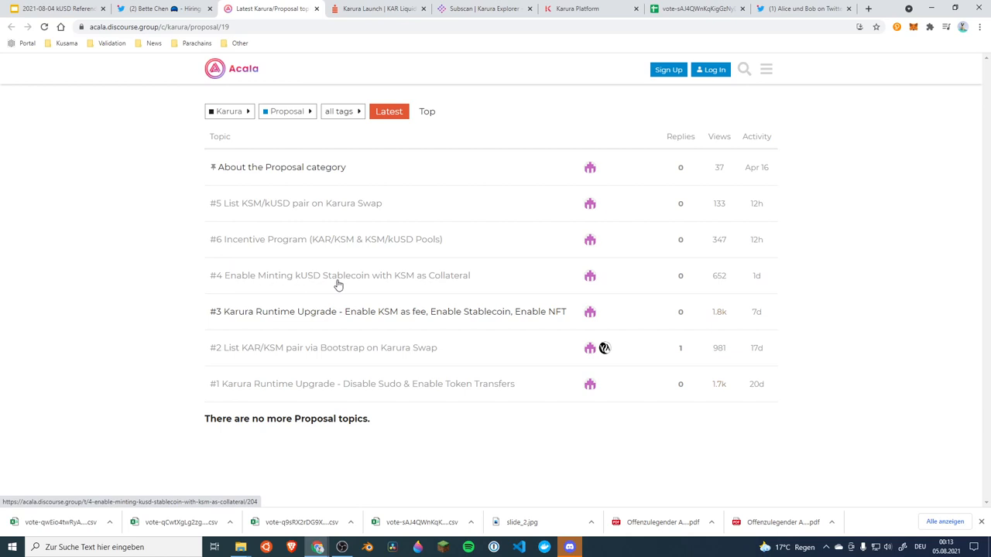
pyautogui.moveTo(338, 281)
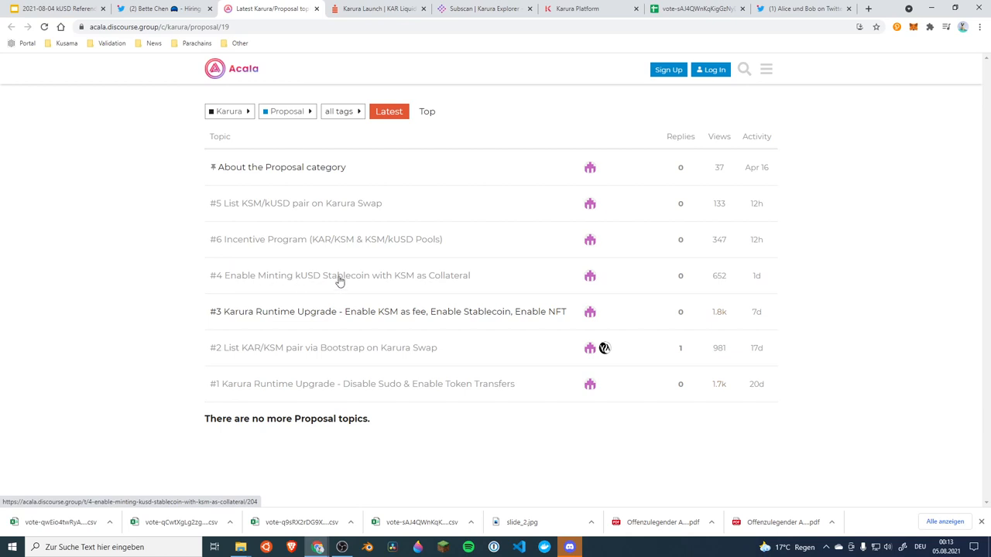
pyautogui.click(344, 275)
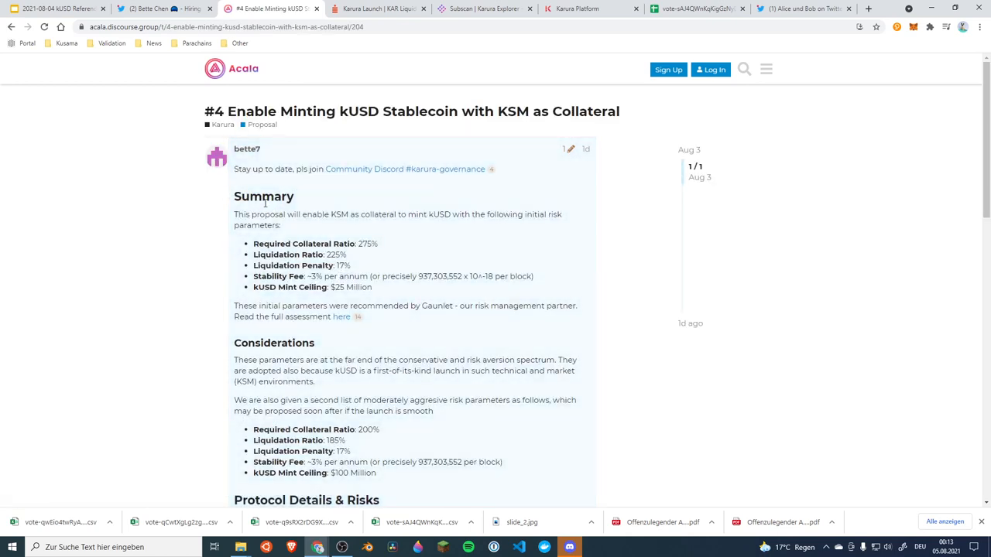
pyautogui.moveTo(265, 196); pyautogui.dragTo(326, 401)
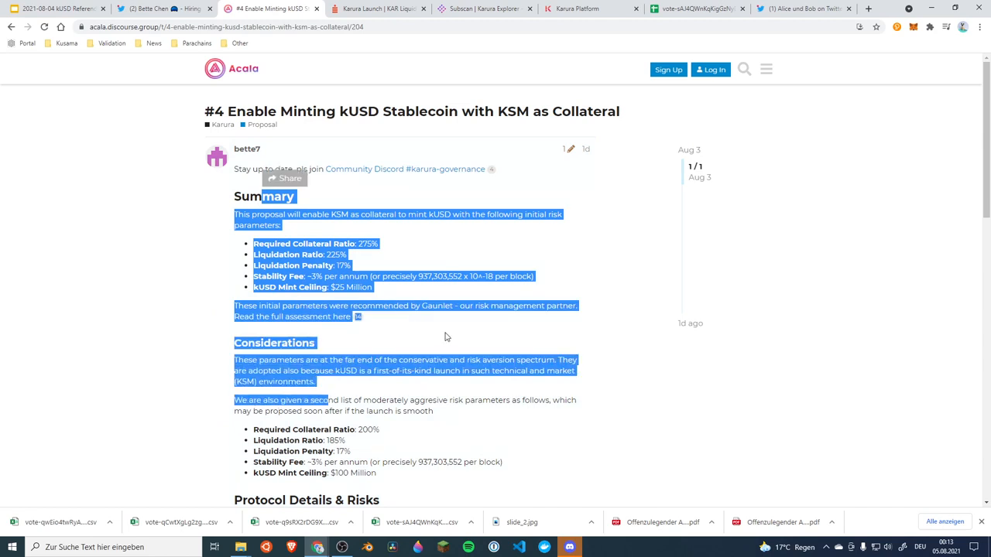
pyautogui.moveTo(376, 8)
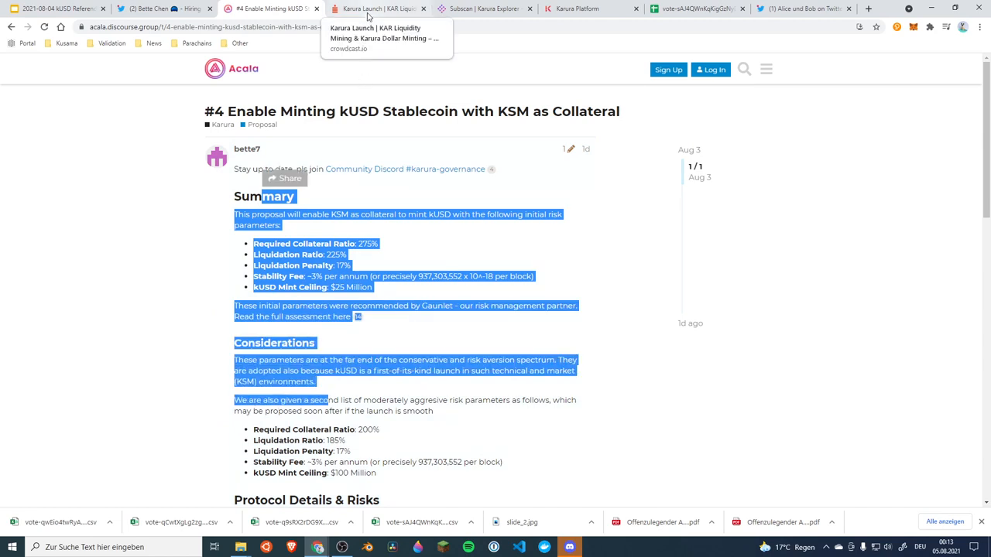
# - Show the Karura Launch Crowdcast livestream with its three speakers and live chat
pyautogui.click(379, 9)
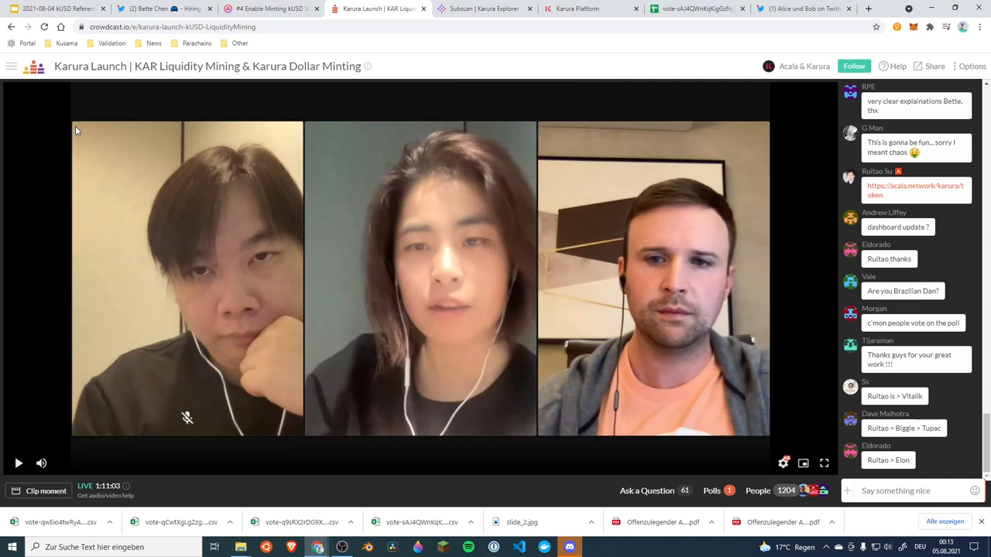
pyautogui.moveTo(484, 42)
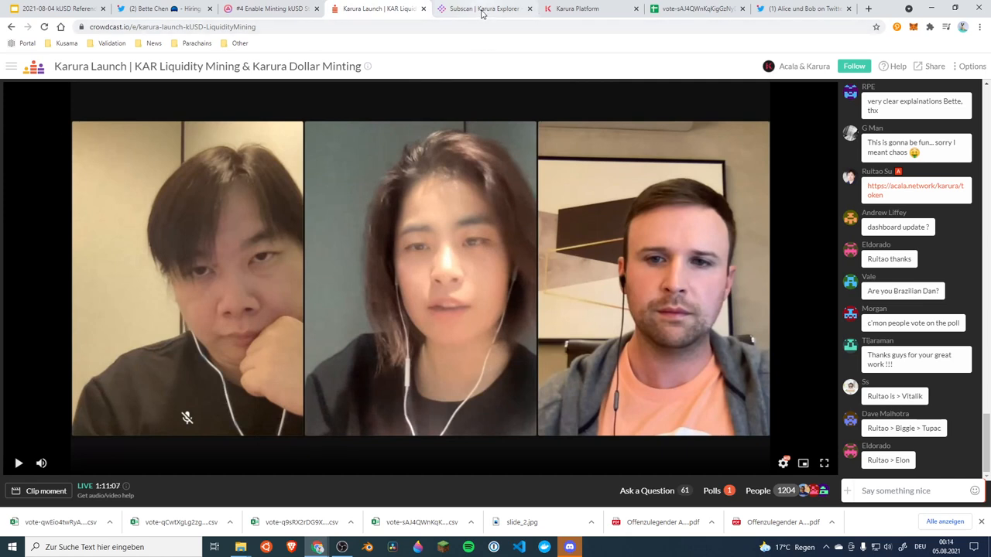
pyautogui.moveTo(484, 8)
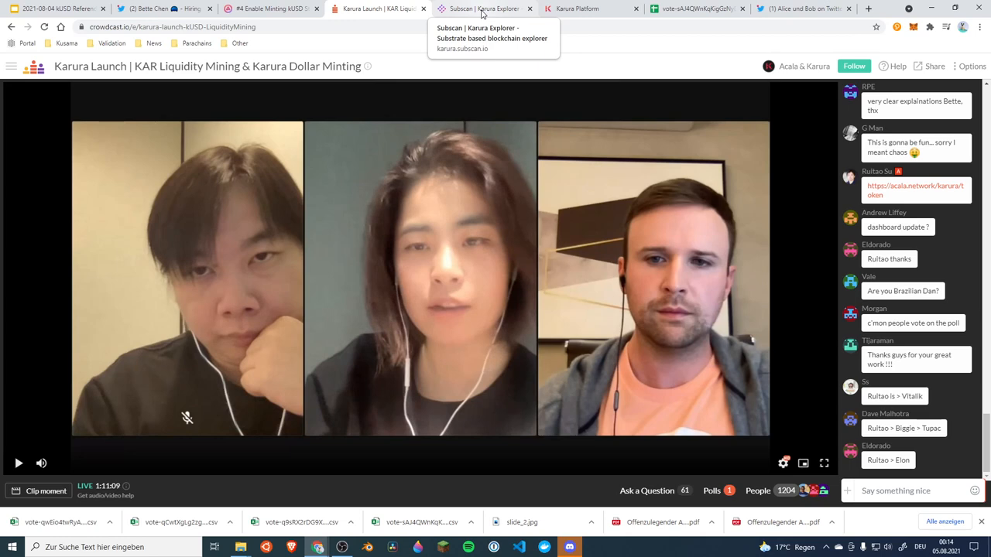
# - Open Subscan referendum #4, highlight its notpassed status, and scroll to the Voting Details table
pyautogui.click(480, 8)
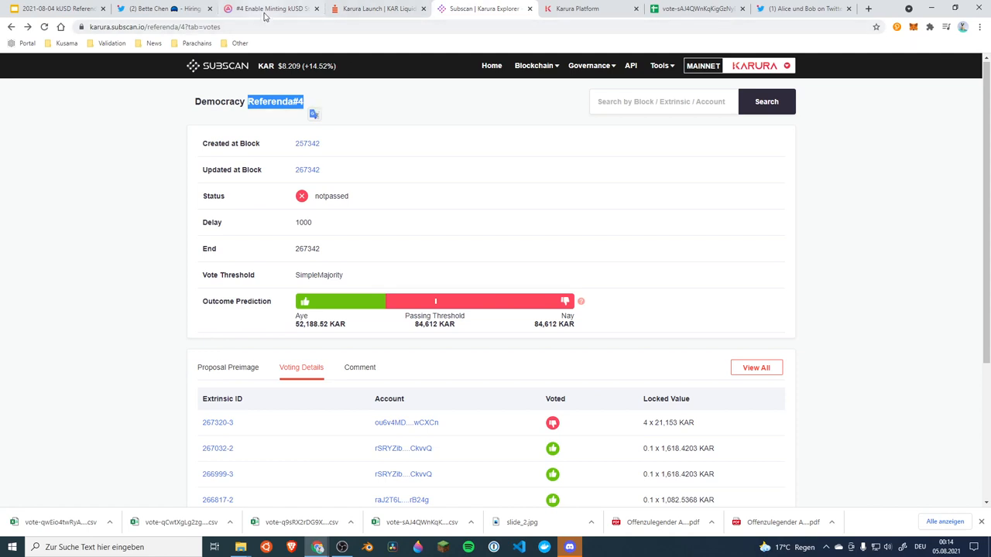
pyautogui.click(271, 9)
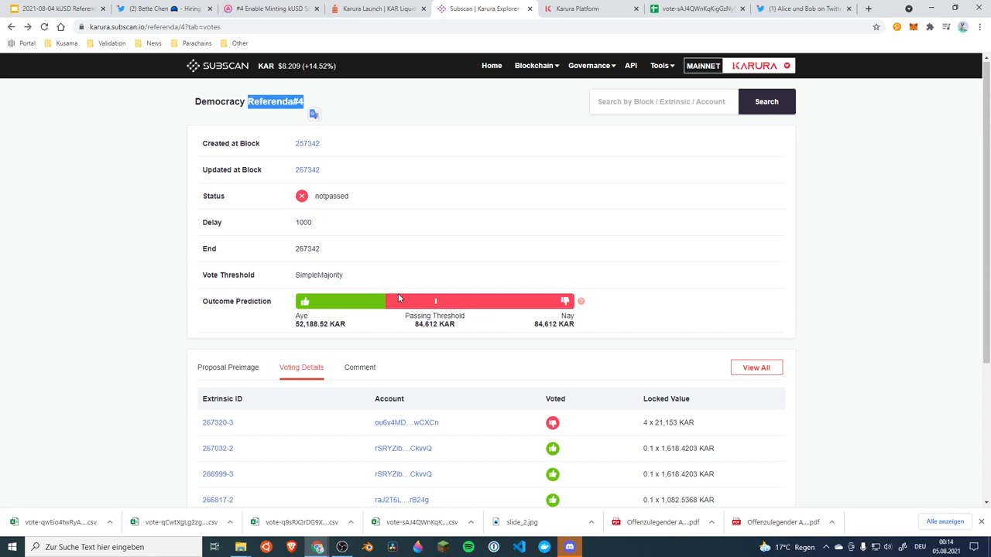
pyautogui.moveTo(236, 323)
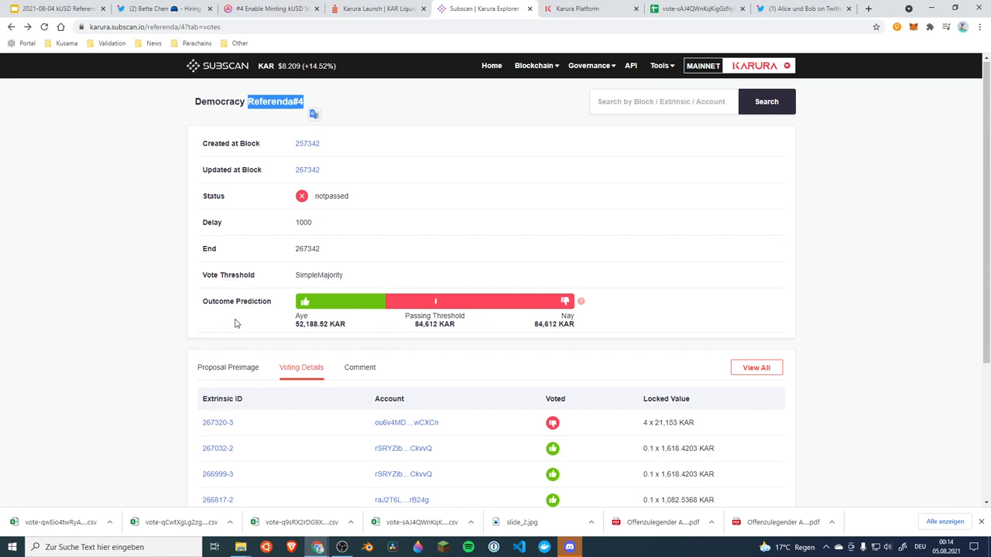
pyautogui.moveTo(477, 246)
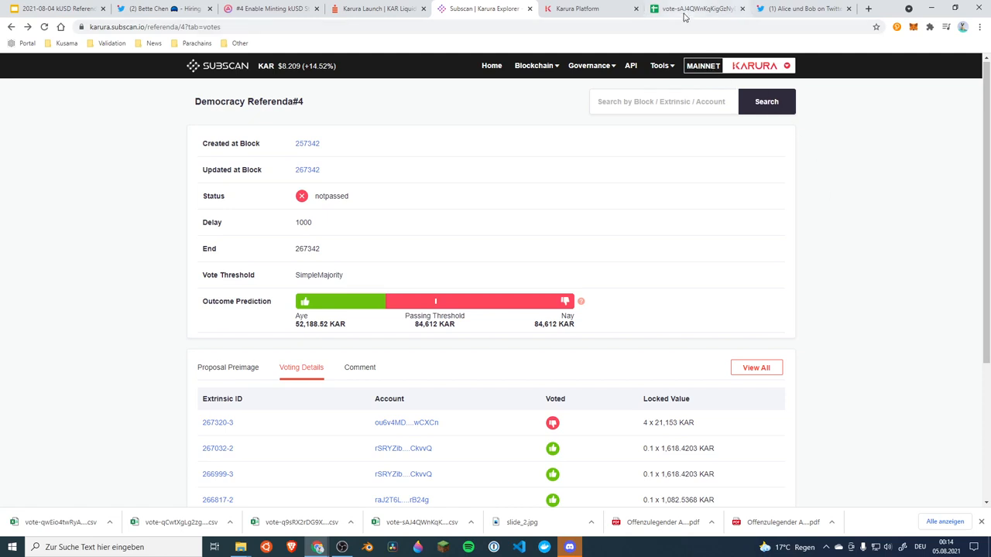
pyautogui.moveTo(689, 8)
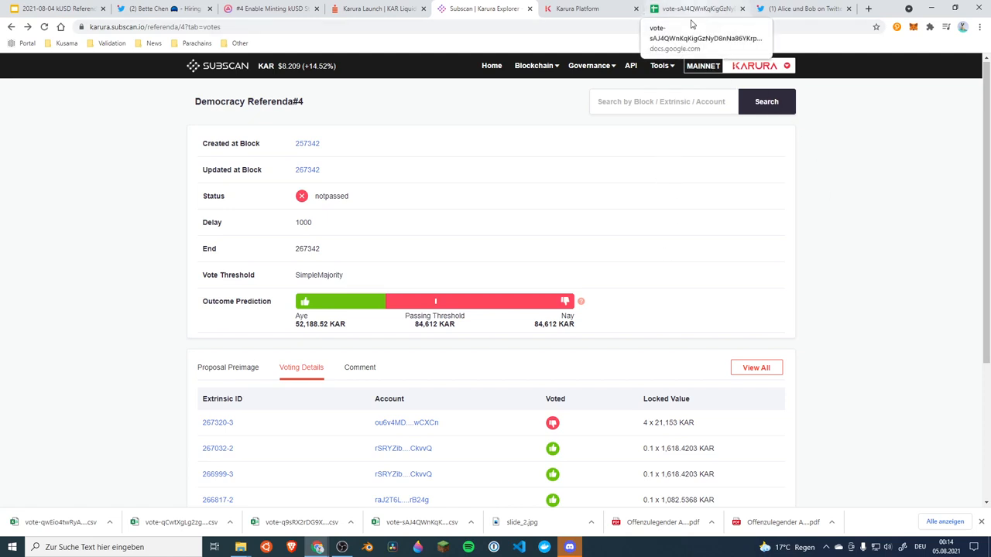
pyautogui.moveTo(850, 215)
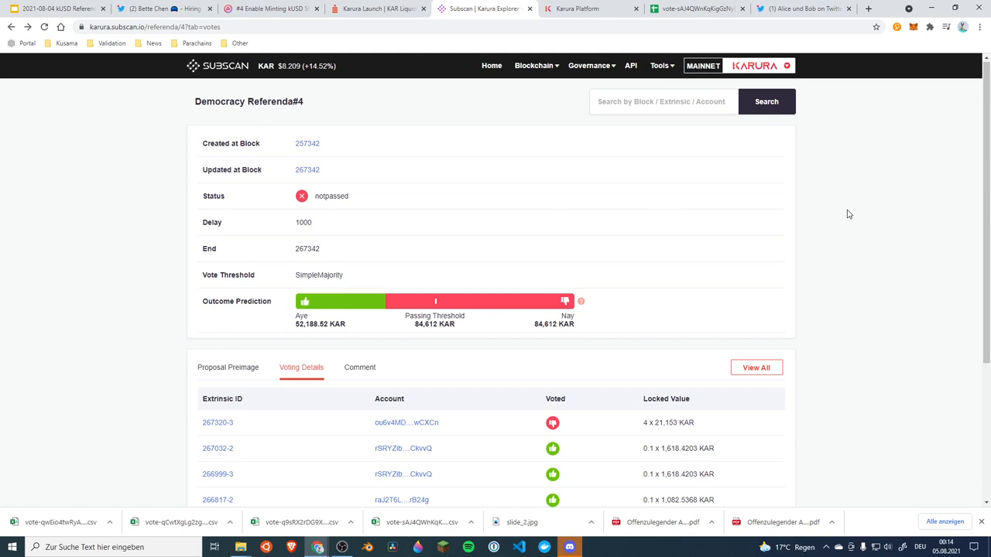
pyautogui.moveTo(276, 301)
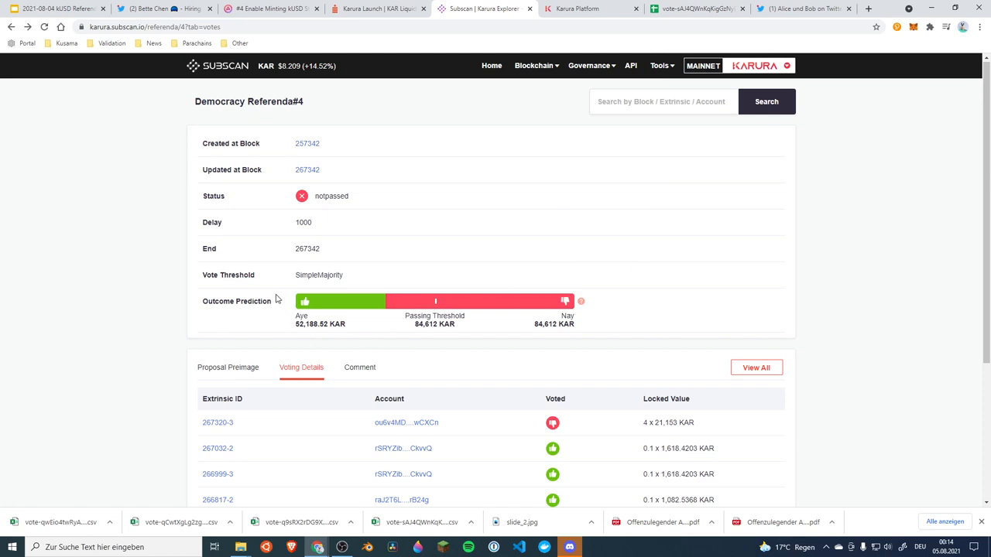
pyautogui.moveTo(498, 335)
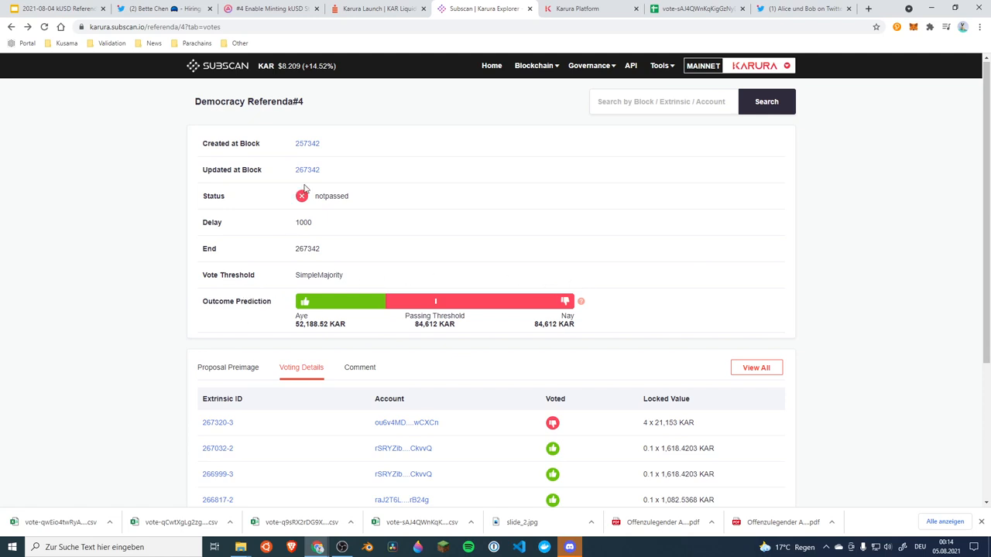
pyautogui.doubleClick(331, 196)
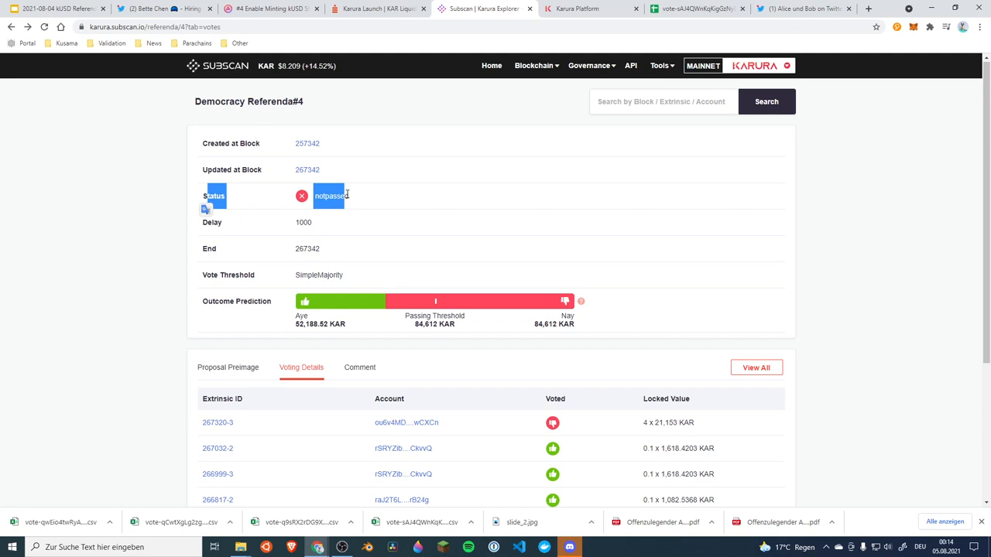
pyautogui.scroll(-3)
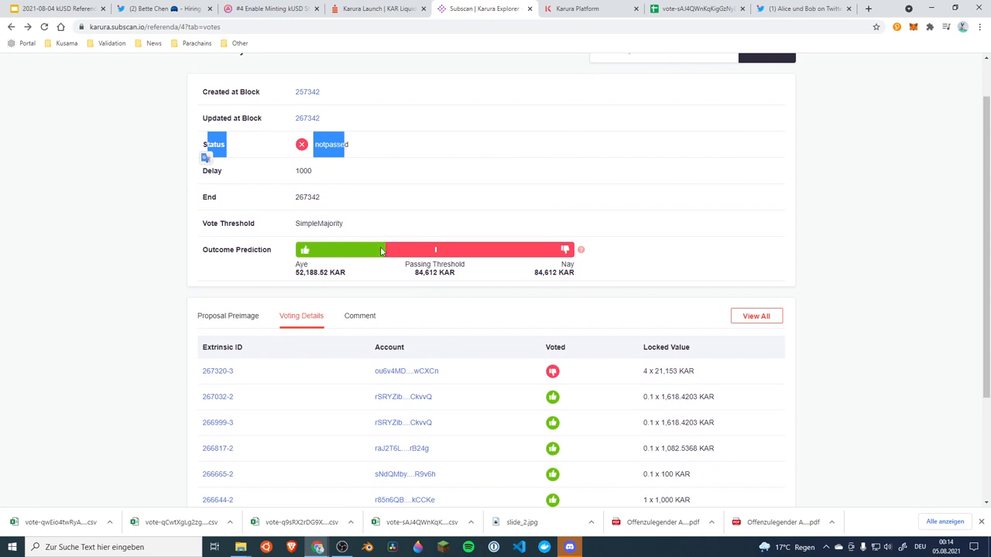
pyautogui.moveTo(541, 276)
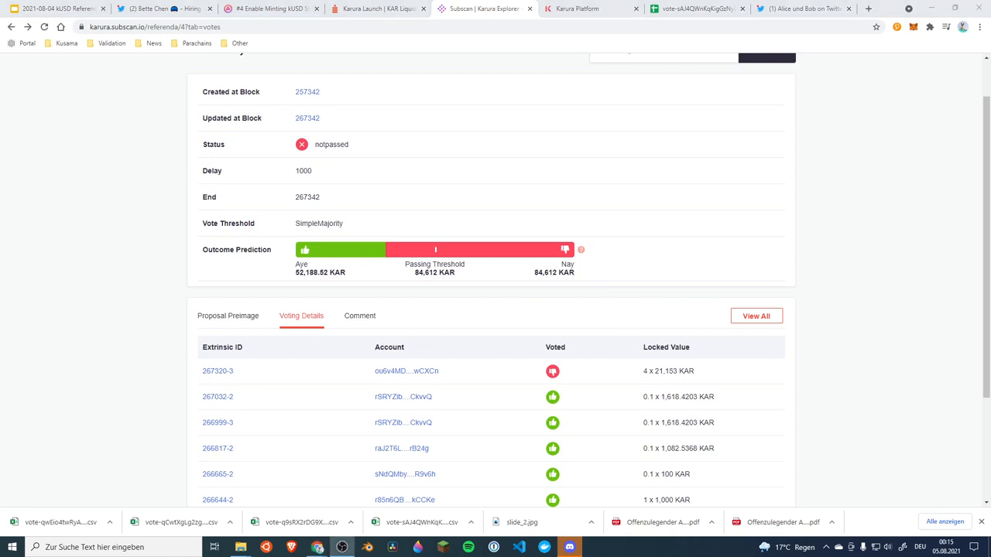
pyautogui.moveTo(881, 294)
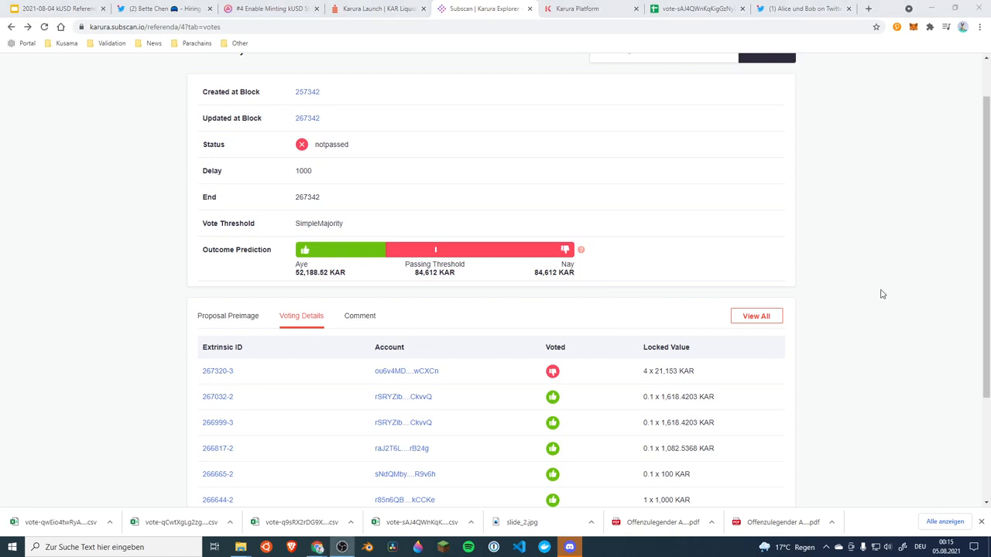
pyautogui.moveTo(286, 277)
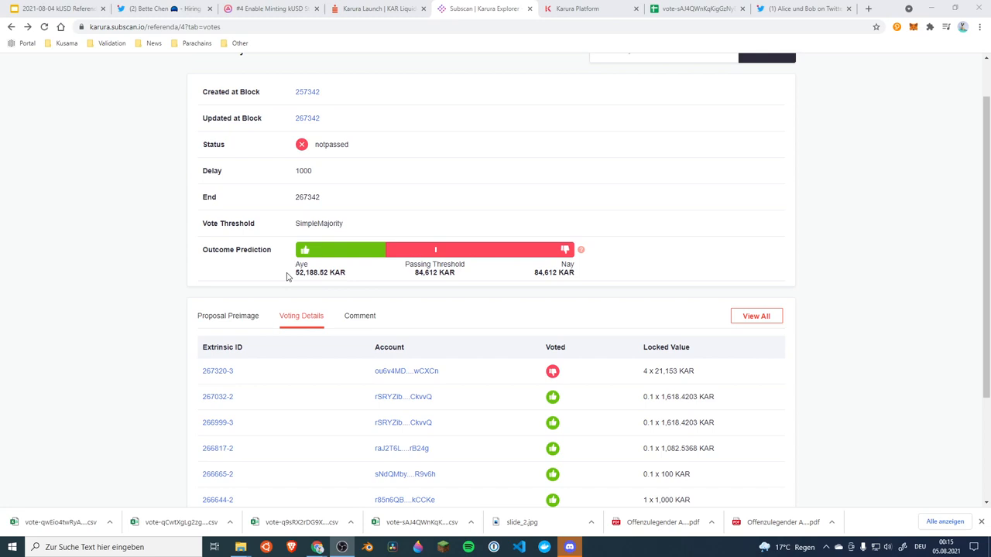
pyautogui.moveTo(299, 278)
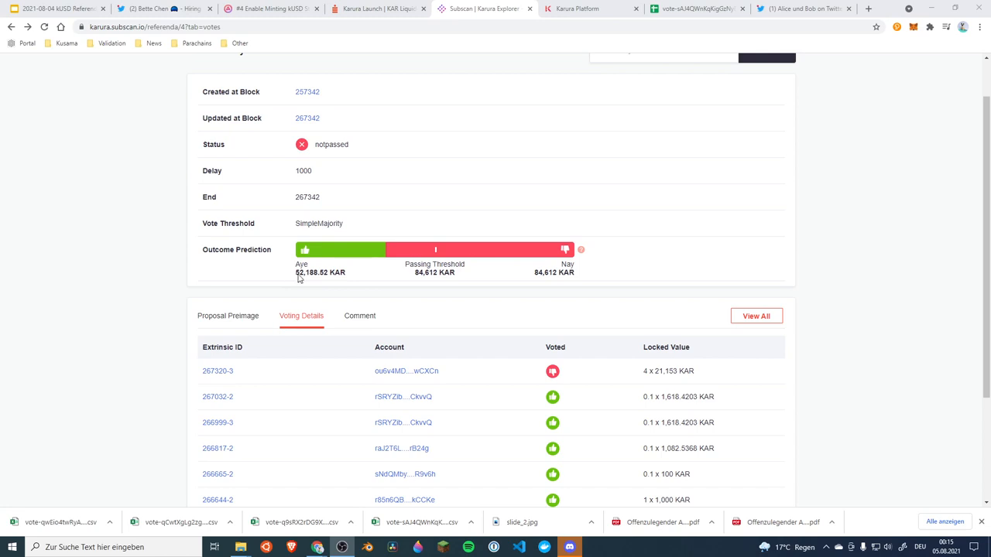
pyautogui.moveTo(304, 263)
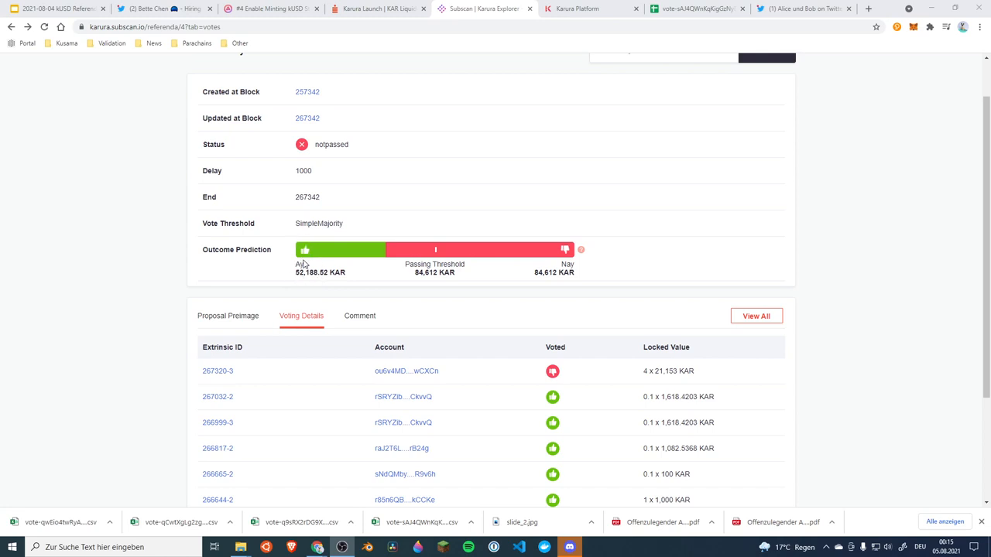
pyautogui.moveTo(593, 252)
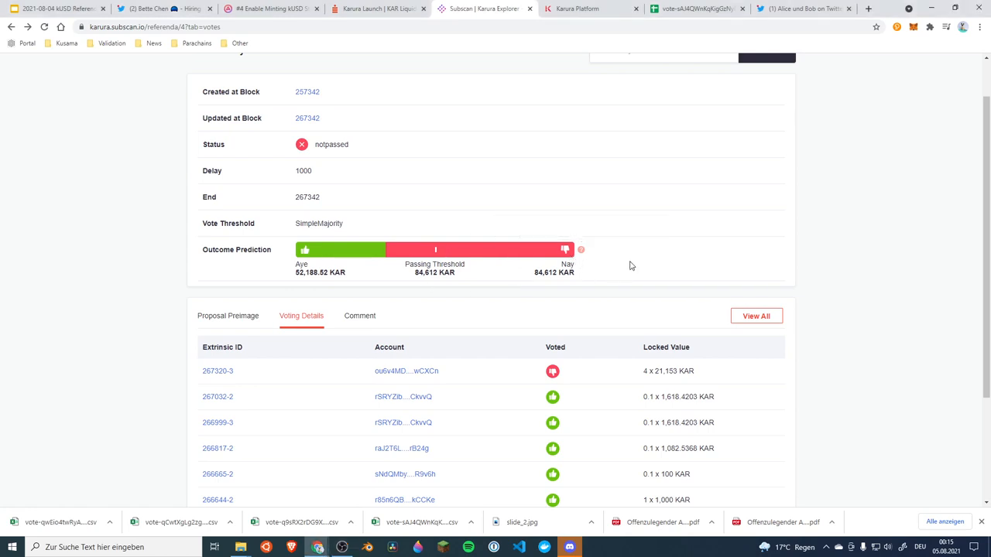
pyautogui.scroll(-3)
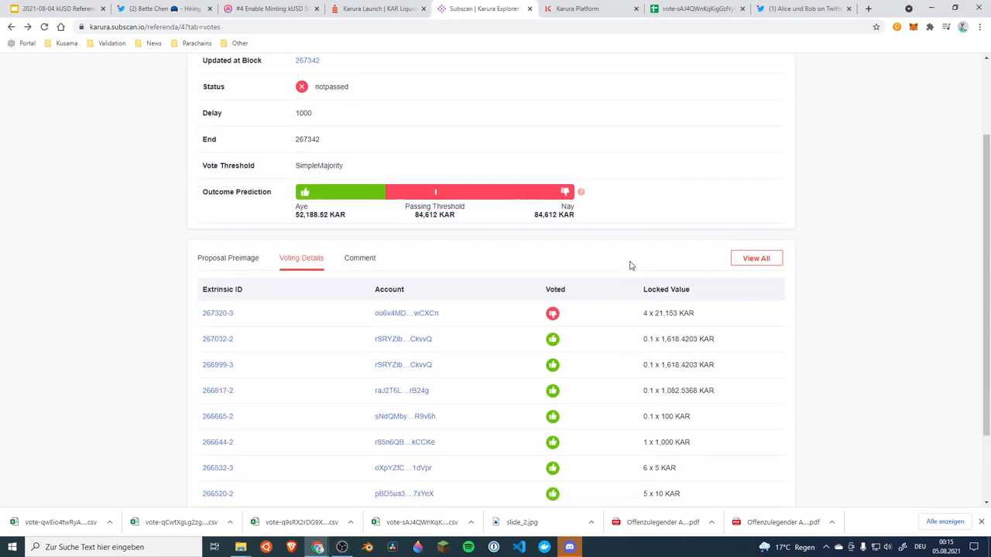
pyautogui.scroll(-3)
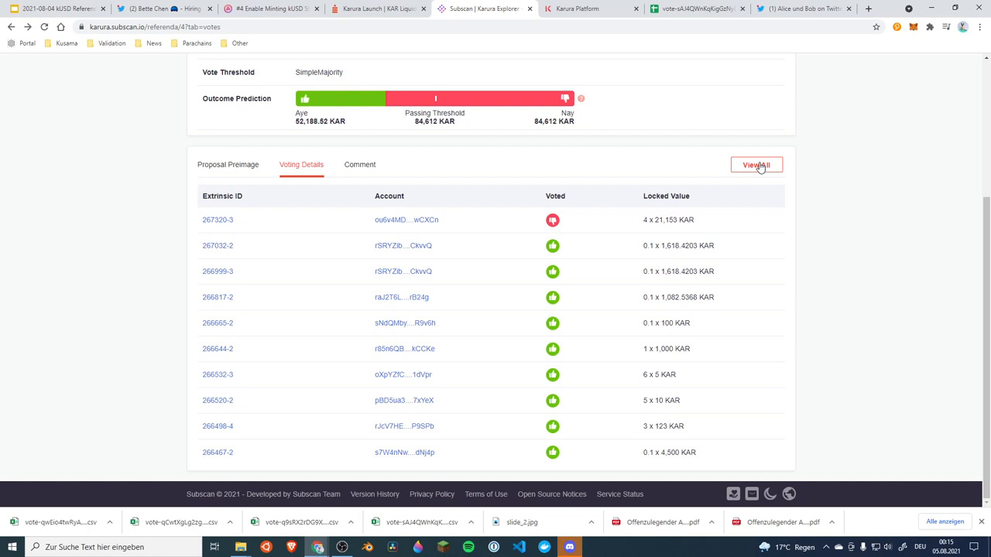
# - Page through referendum #4's full vote list, mark the 21,153 KAR nay vote, then go back
pyautogui.click(756, 164)
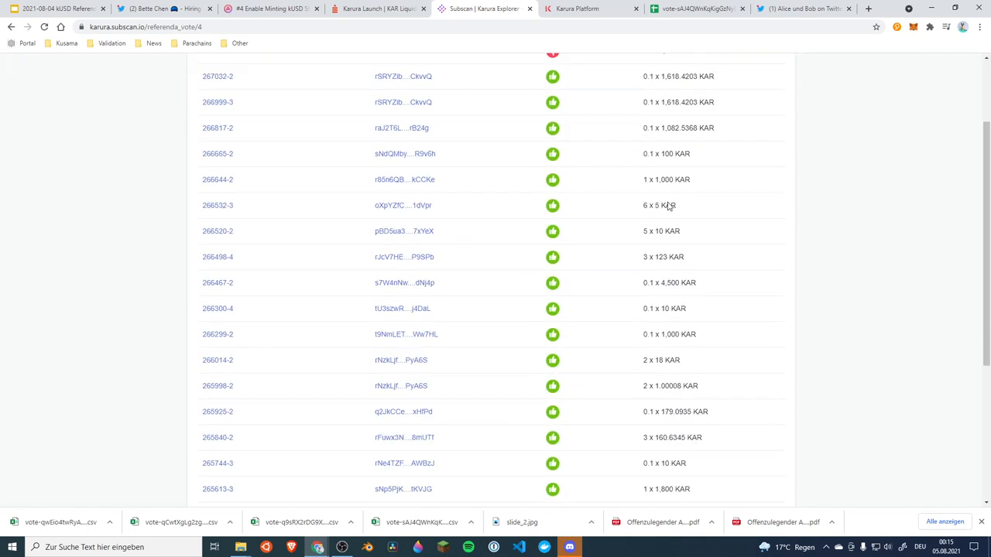
pyautogui.scroll(-3)
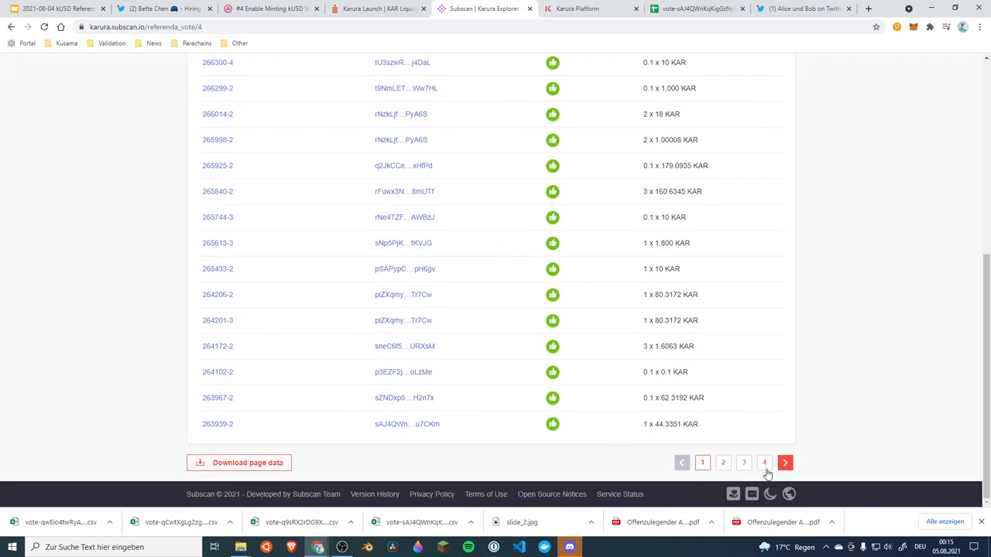
pyautogui.click(723, 462)
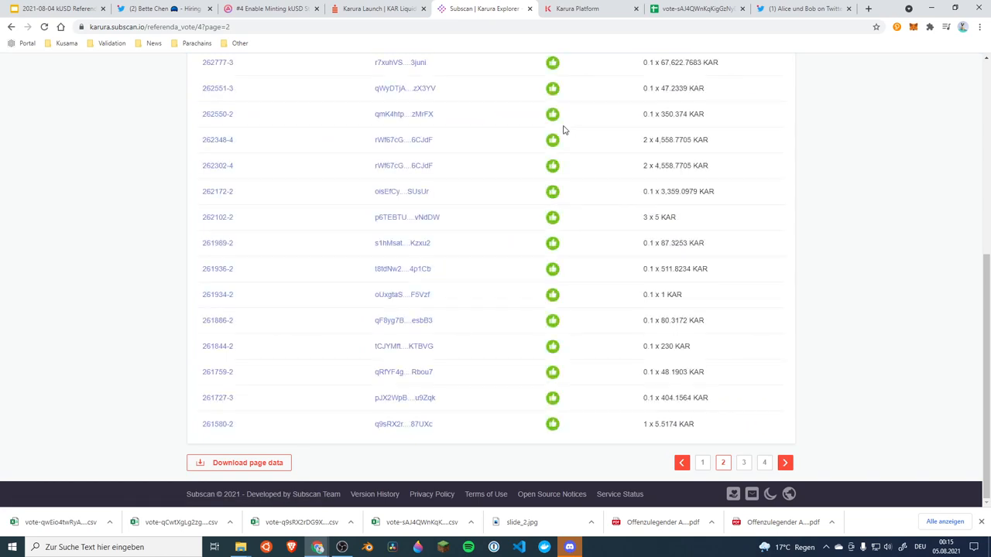
pyautogui.click(764, 462)
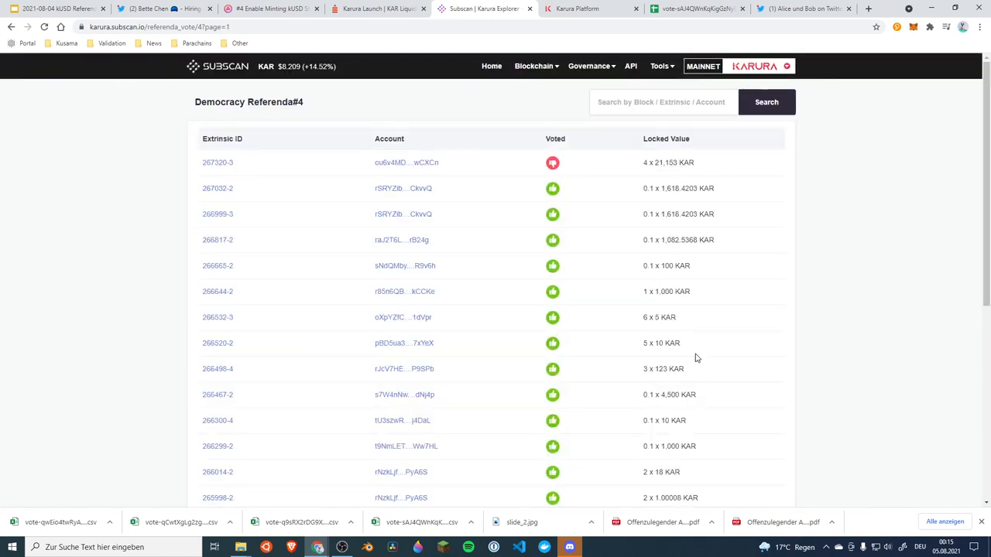
pyautogui.moveTo(645, 172)
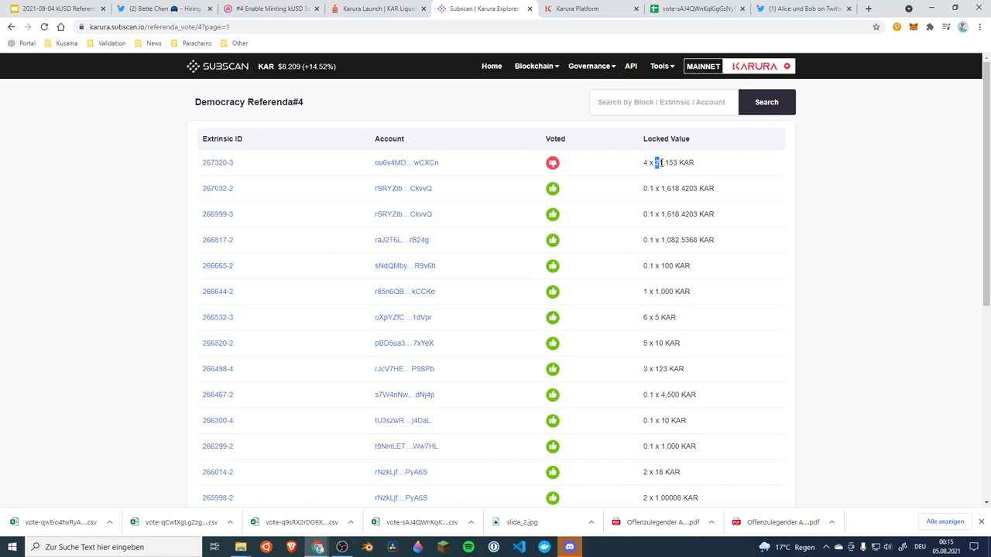
pyautogui.doubleClick(666, 162)
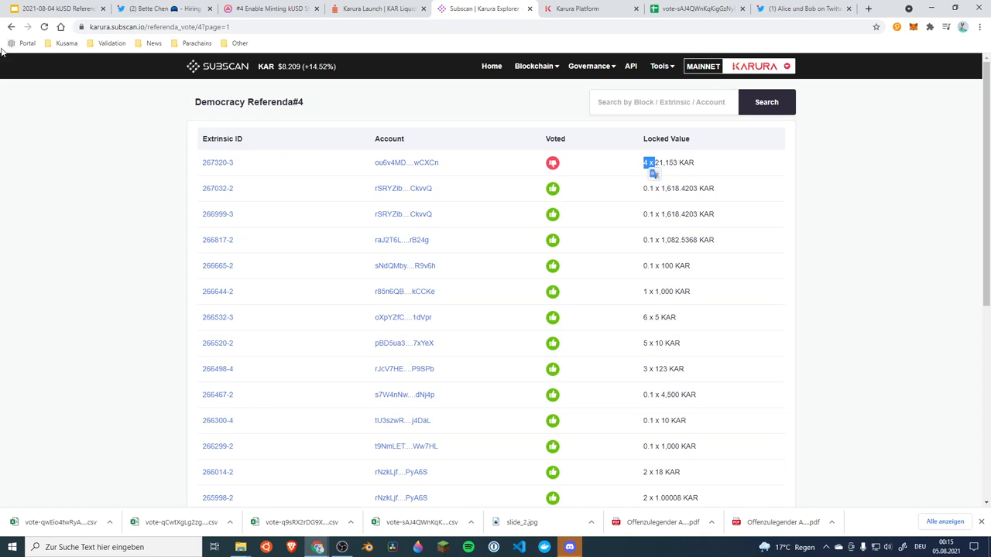
pyautogui.click(11, 26)
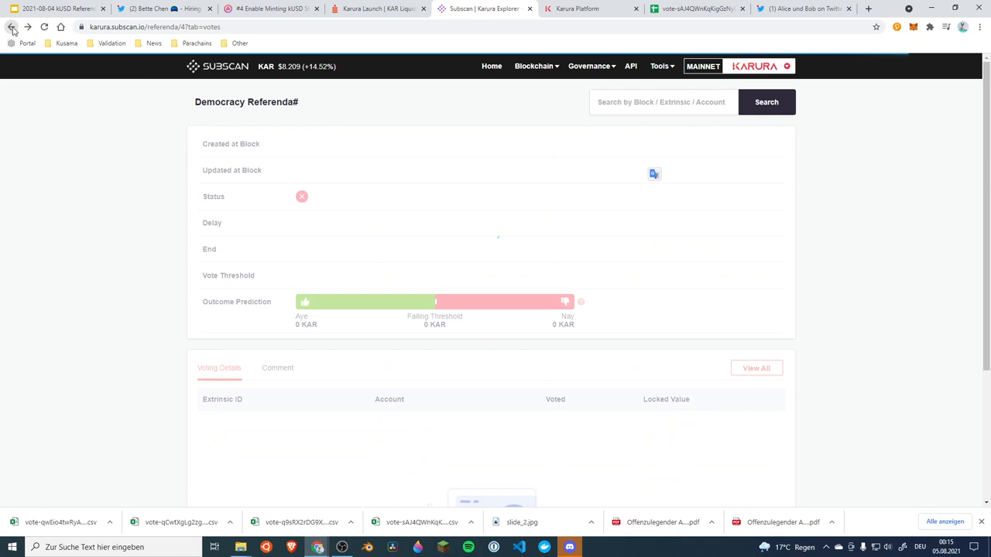
pyautogui.scroll(-3)
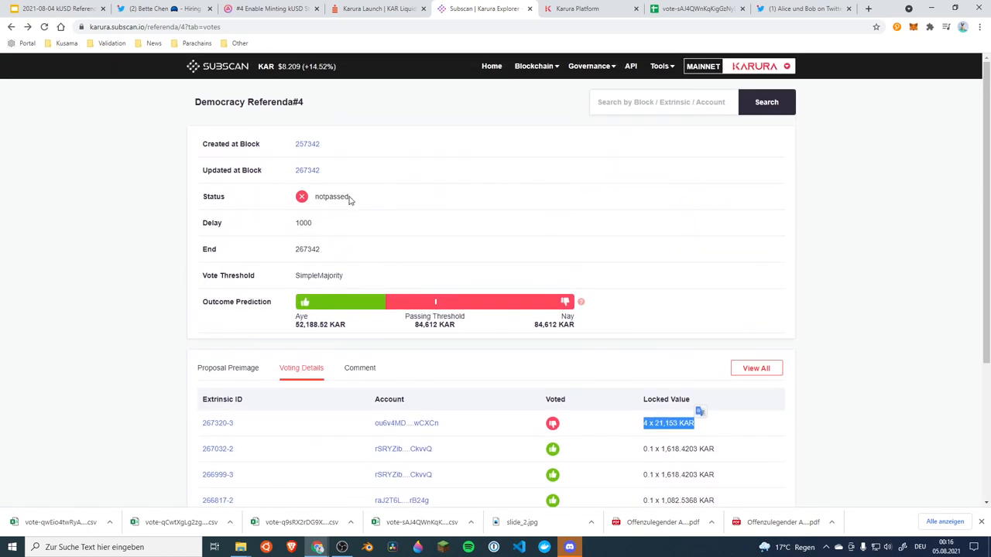
pyautogui.scroll(-3)
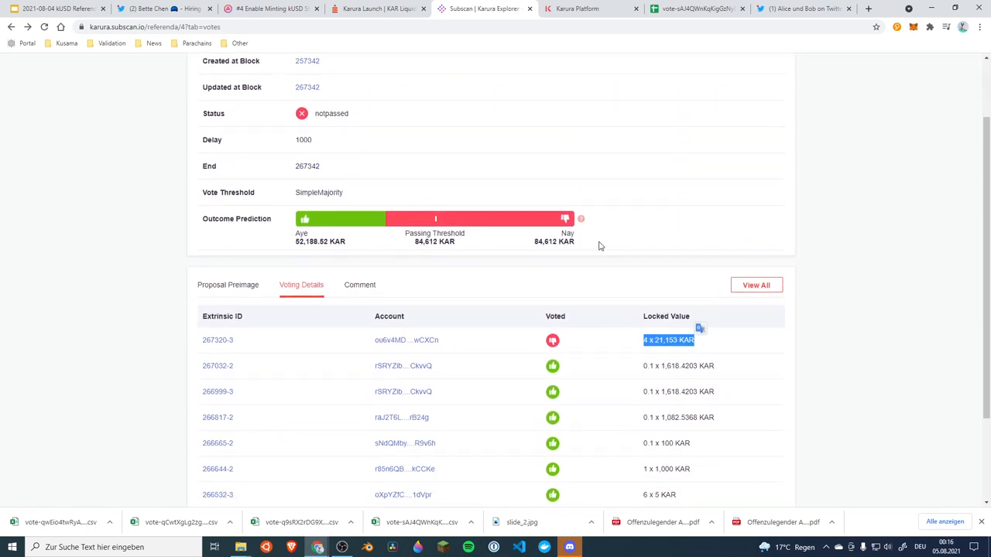
pyautogui.scroll(-3)
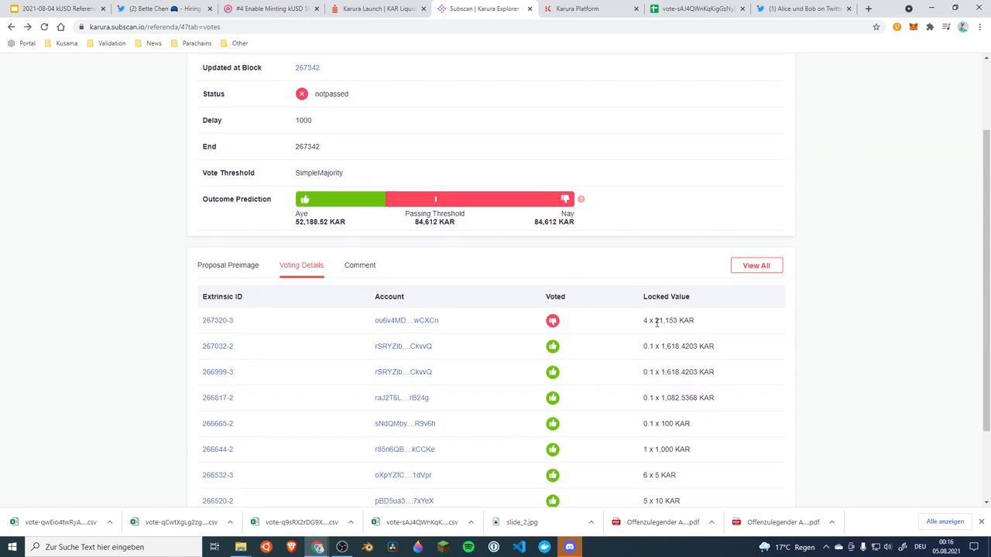
pyautogui.doubleClick(665, 320)
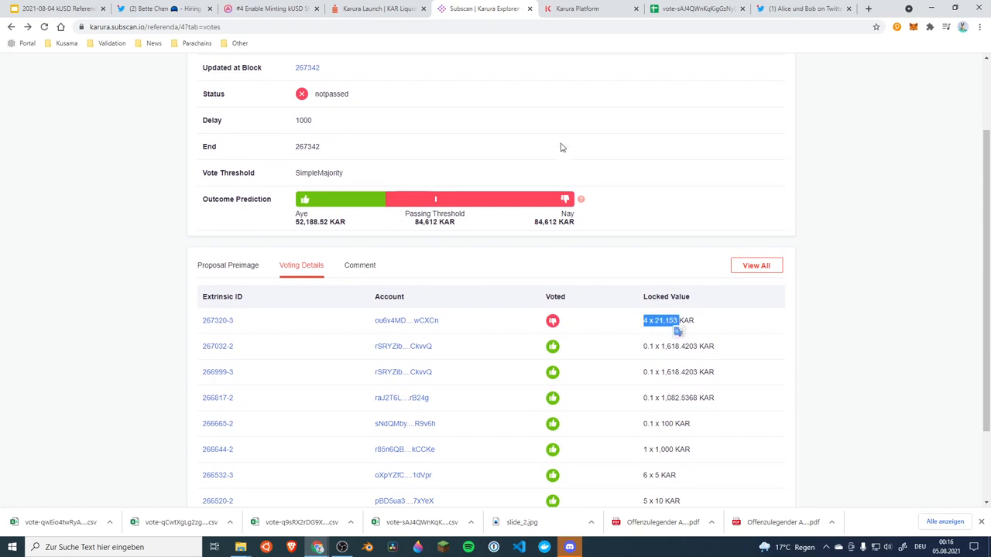
pyautogui.moveTo(546, 259)
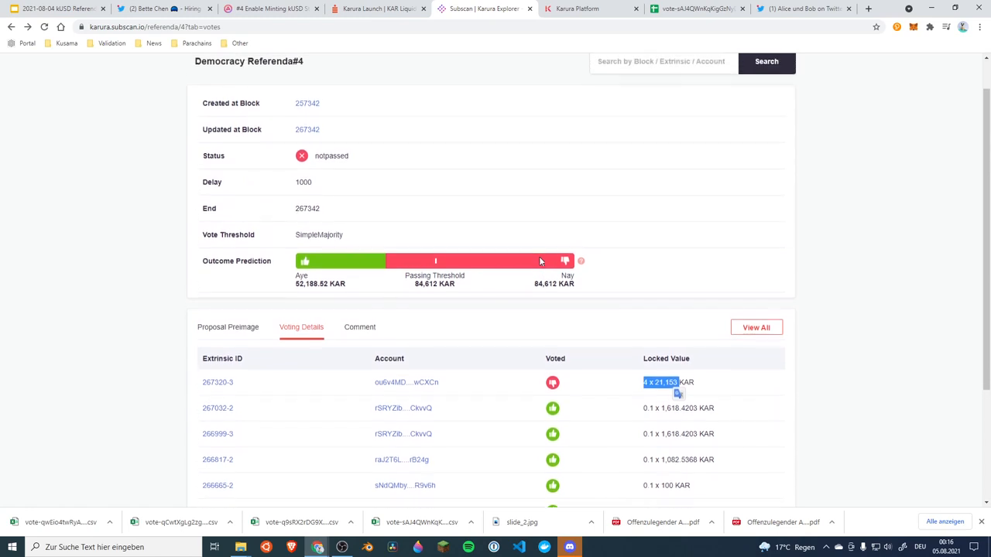
pyautogui.scroll(-3)
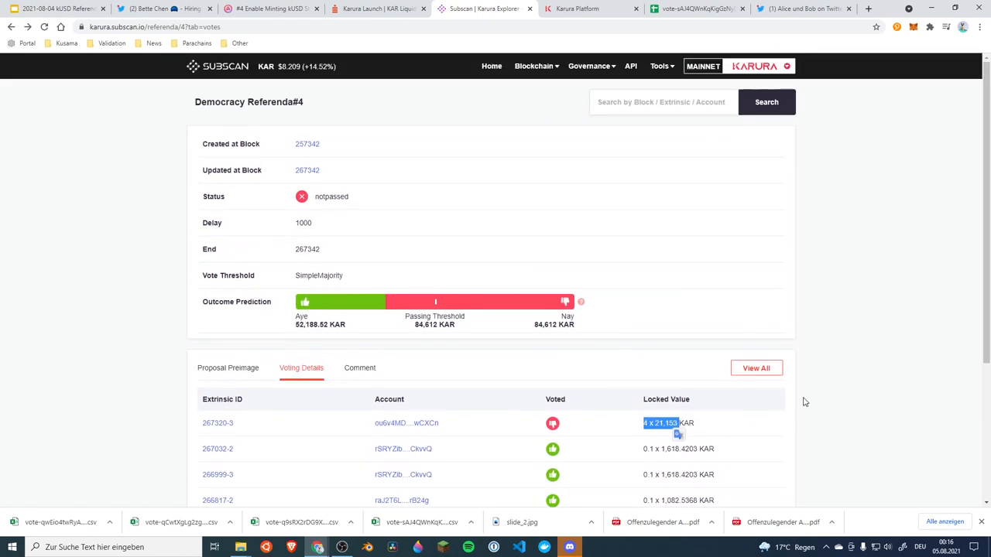
pyautogui.scroll(-3)
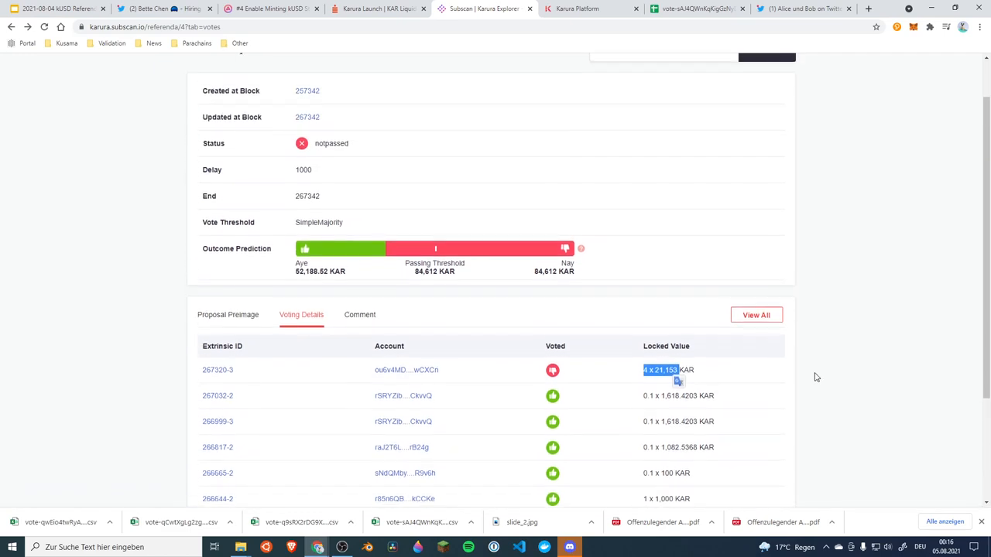
pyautogui.scroll(-3)
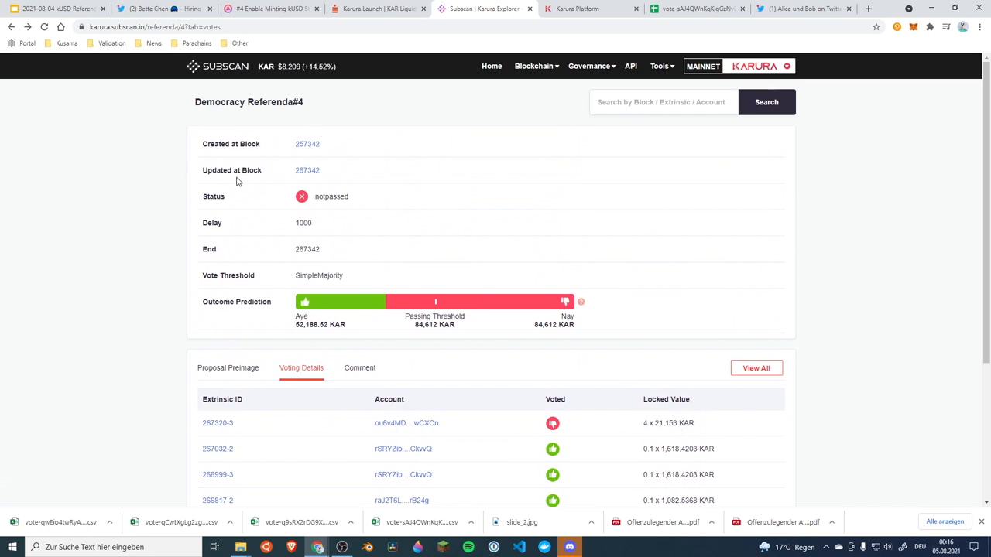
pyautogui.doubleClick(308, 169)
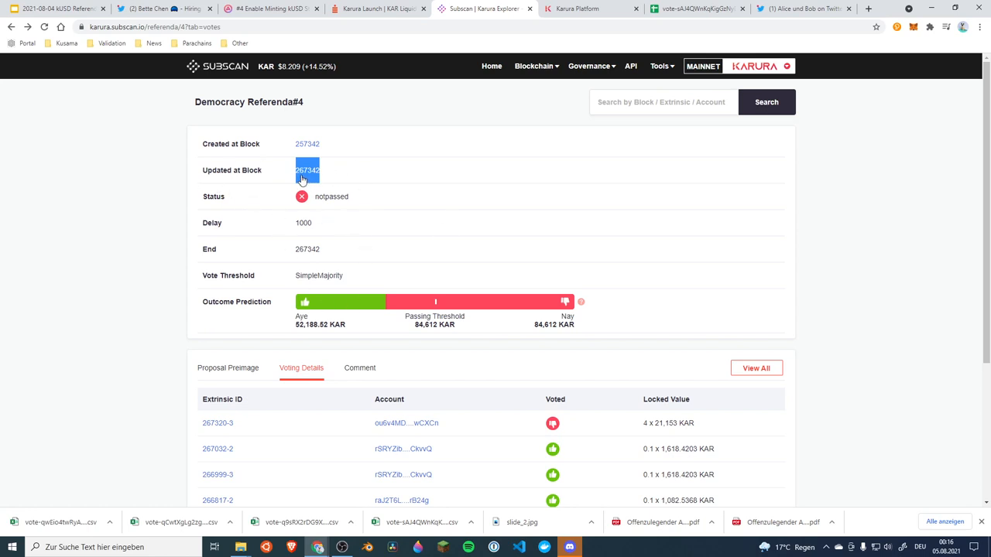
pyautogui.moveTo(308, 171)
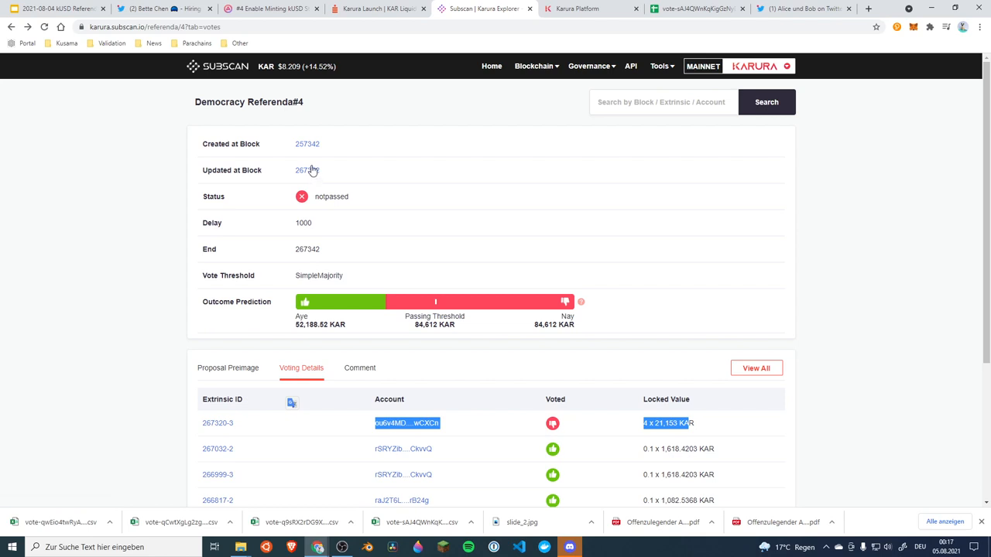
pyautogui.moveTo(422, 480)
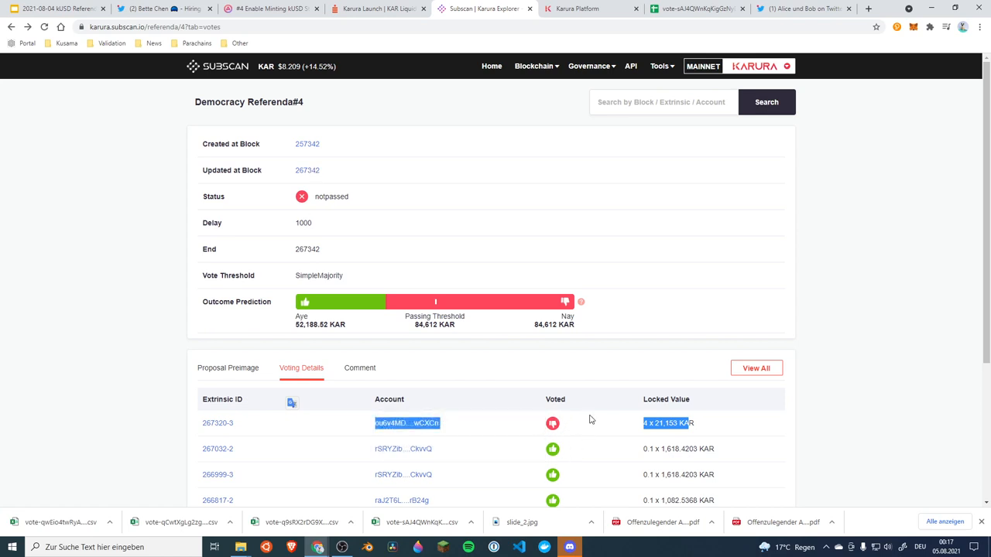
pyautogui.moveTo(445, 240)
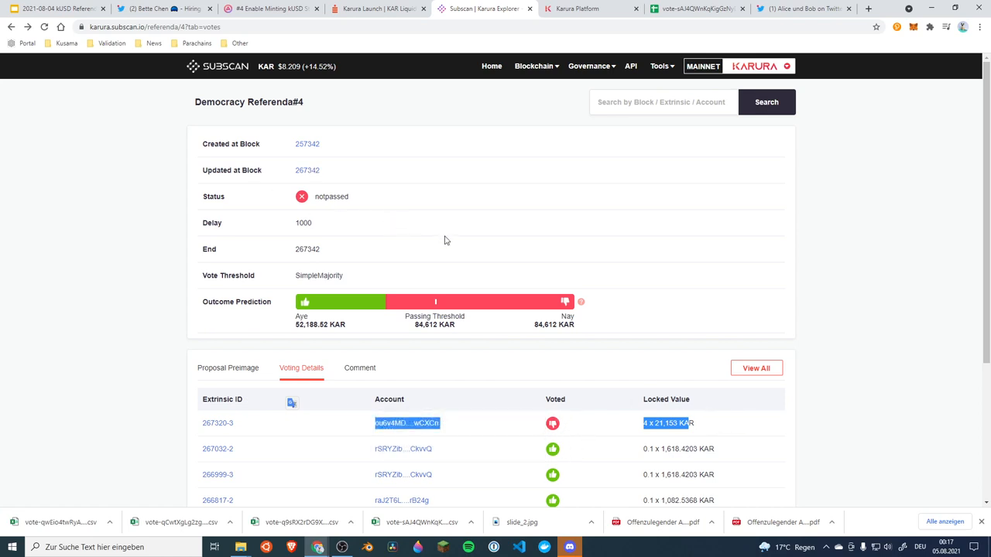
pyautogui.scroll(-3)
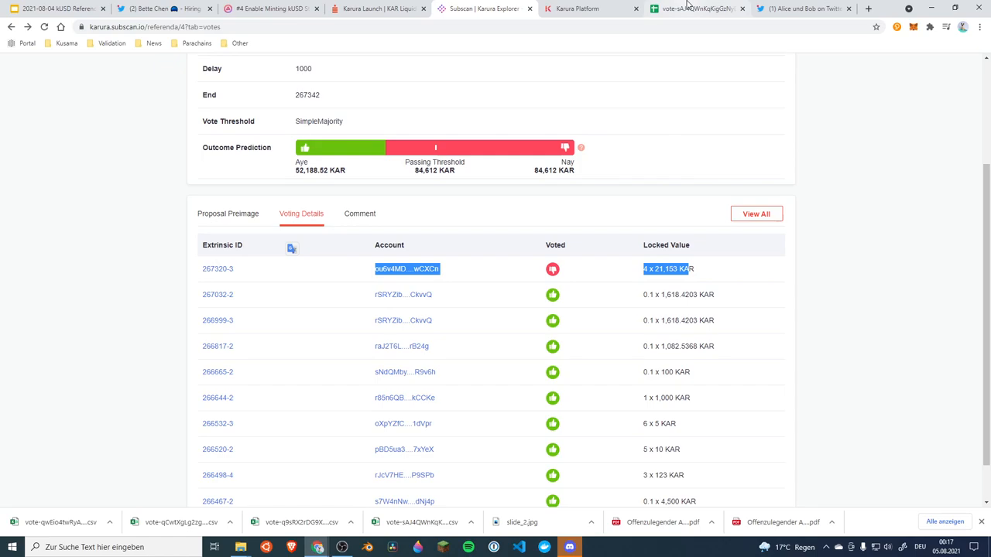
# - Show the referendum 4 vote export sheet with conviction, KAR locked and weight columns
pyautogui.click(693, 8)
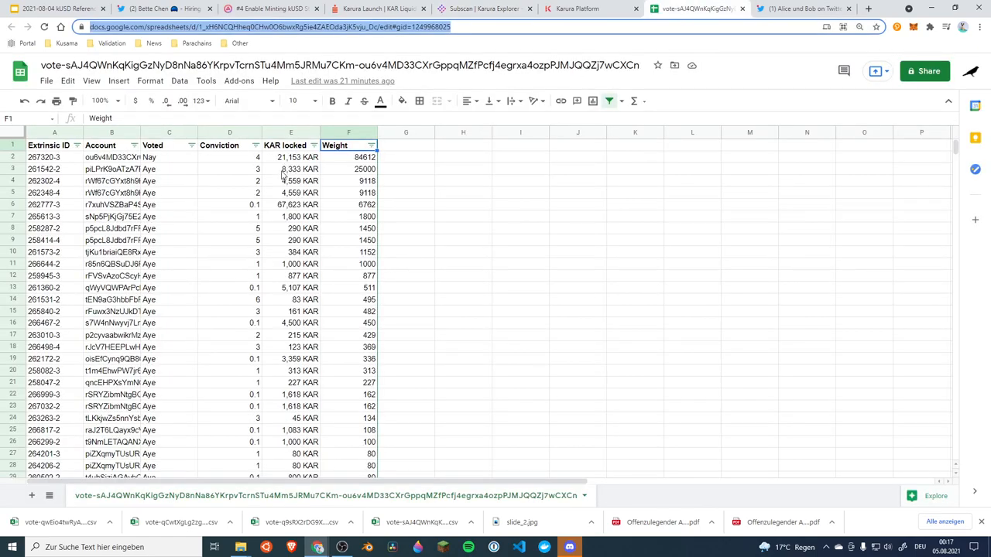
pyautogui.scroll(-3)
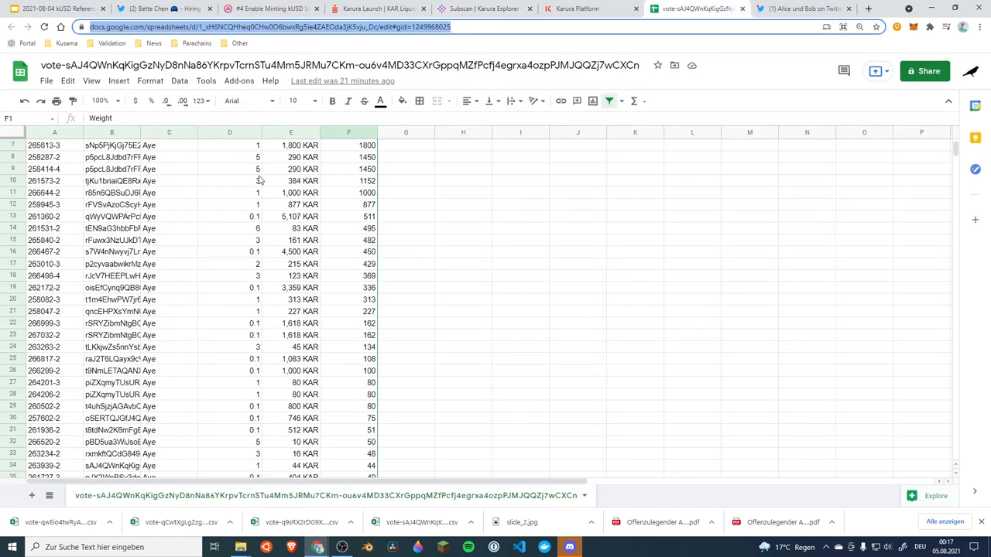
pyautogui.click(313, 145)
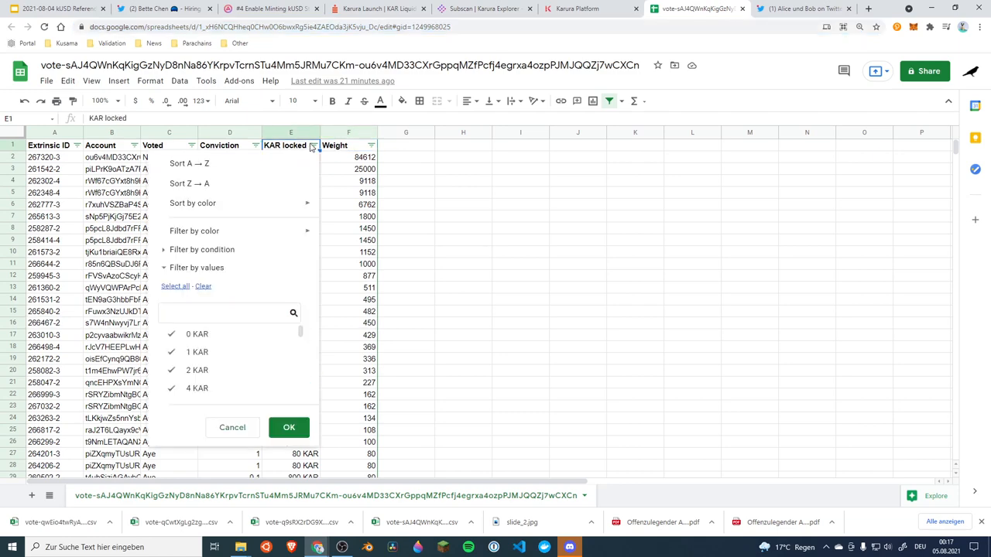
pyautogui.click(288, 427)
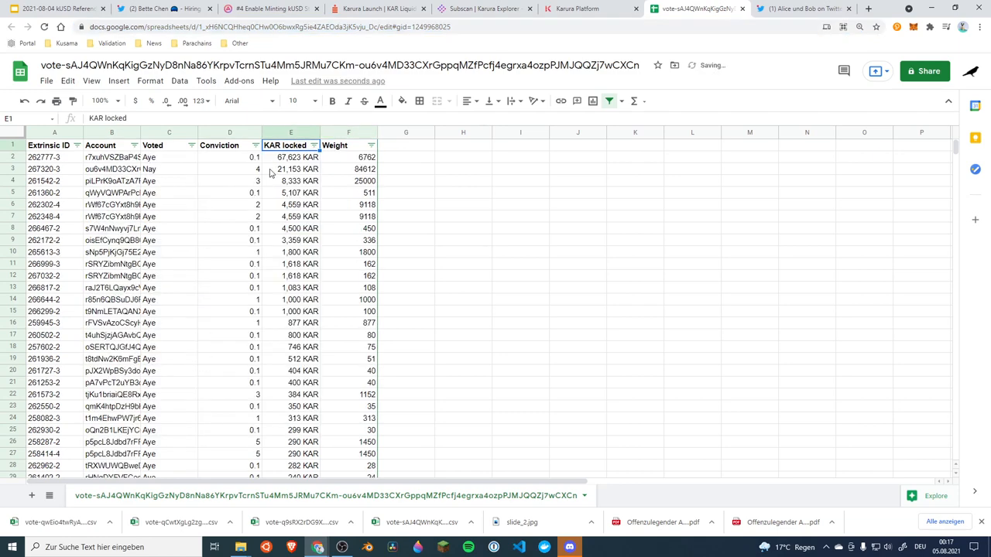
pyautogui.click(290, 169)
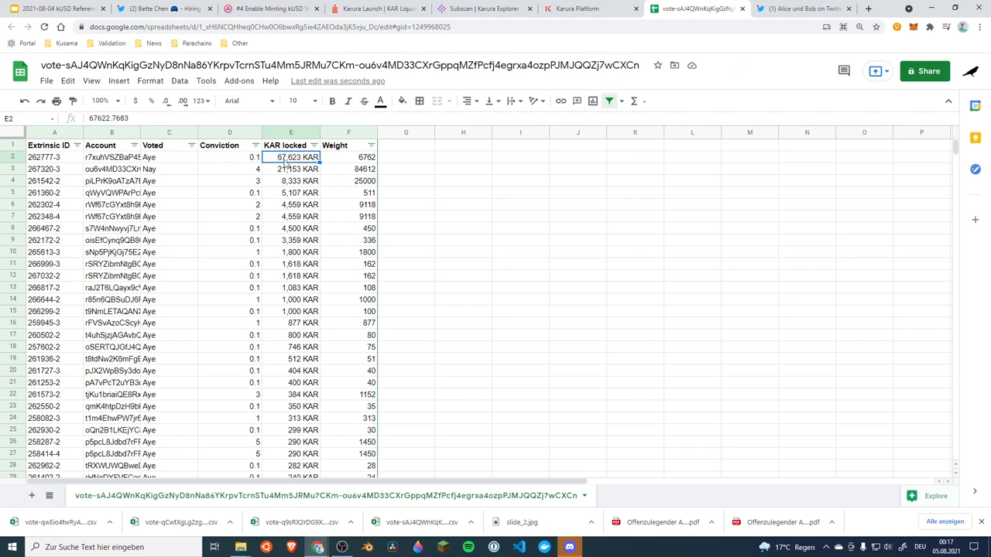
pyautogui.click(229, 158)
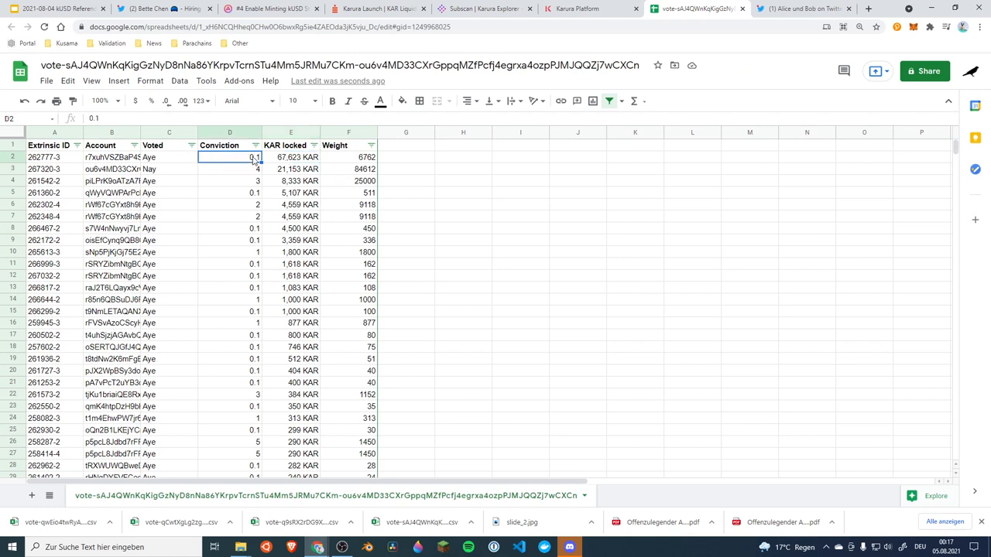
pyautogui.click(298, 193)
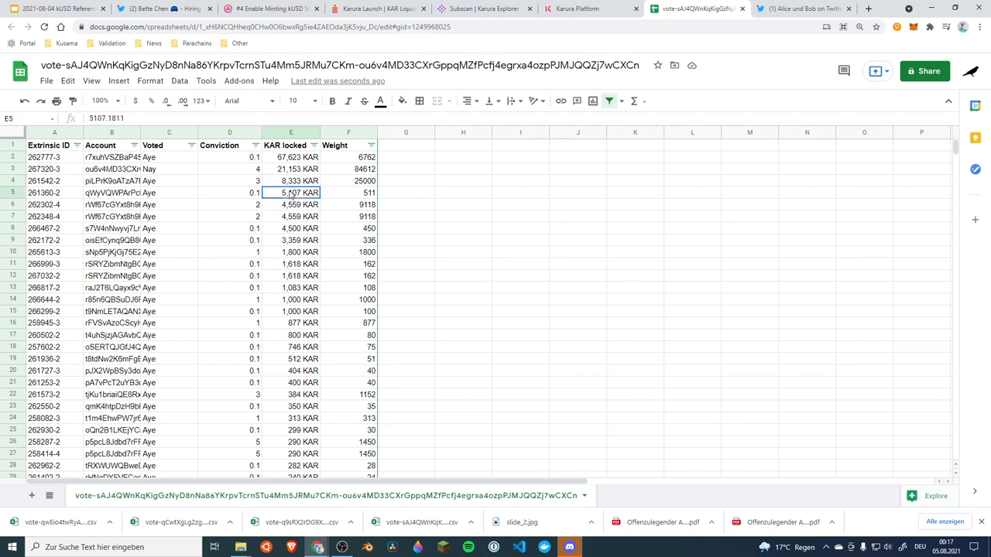
pyautogui.click(302, 228)
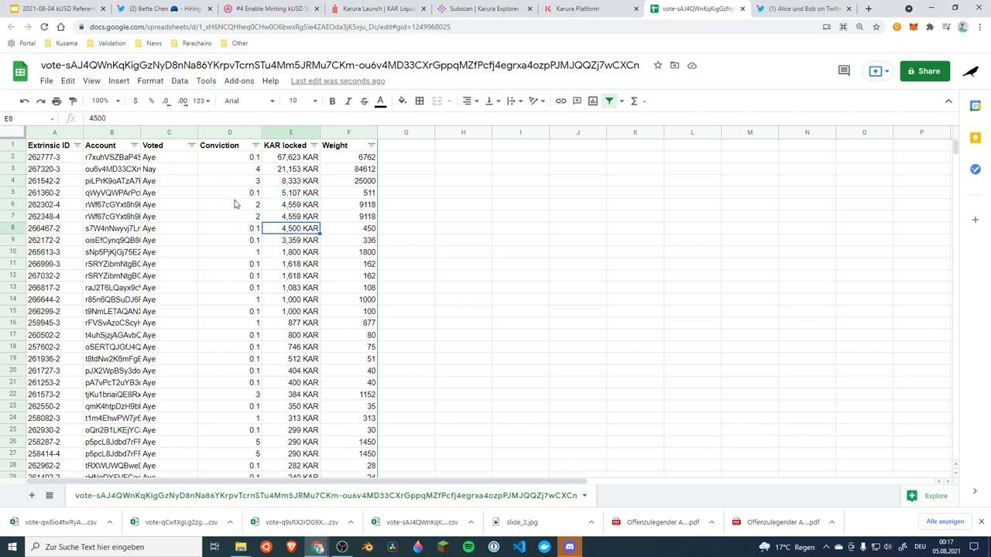
pyautogui.click(229, 180)
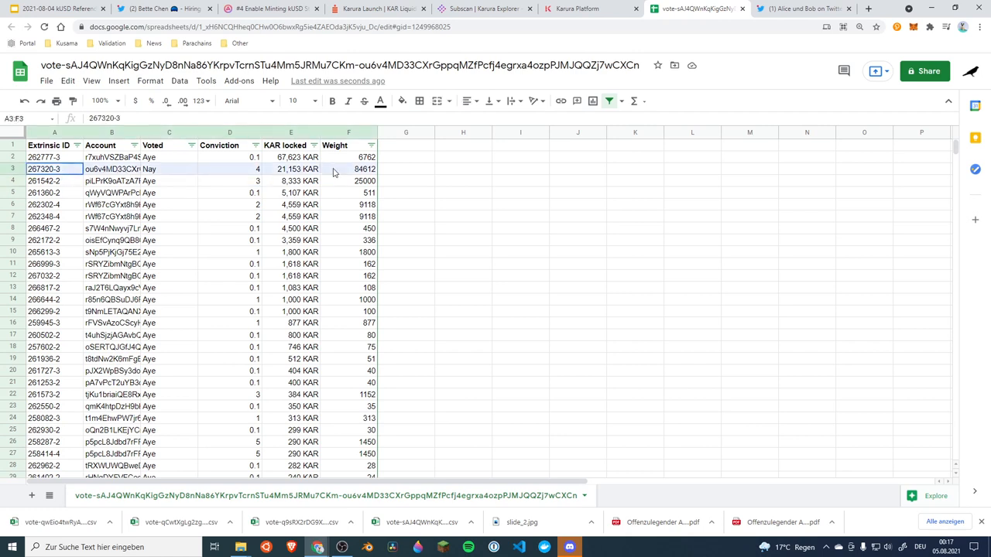
pyautogui.click(364, 169)
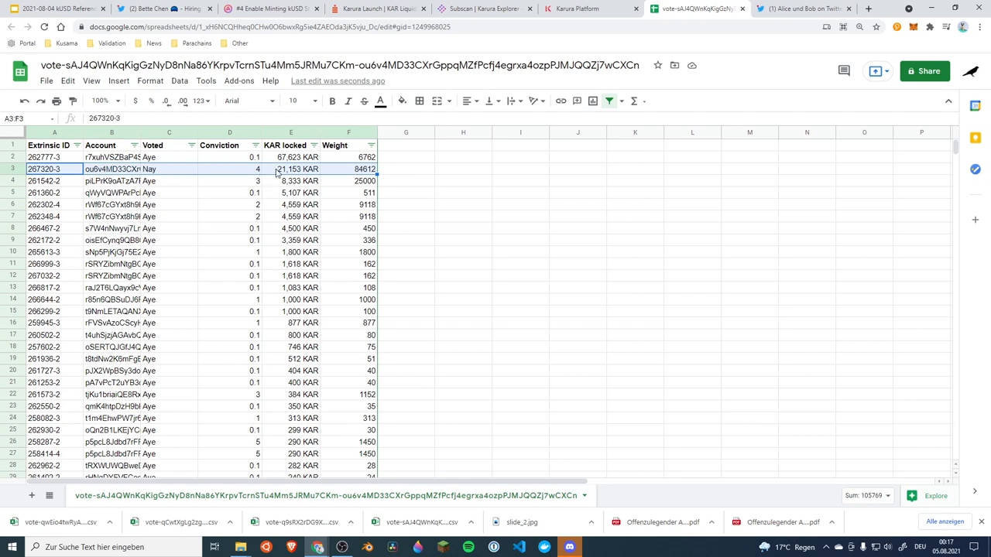
pyautogui.moveTo(250, 174)
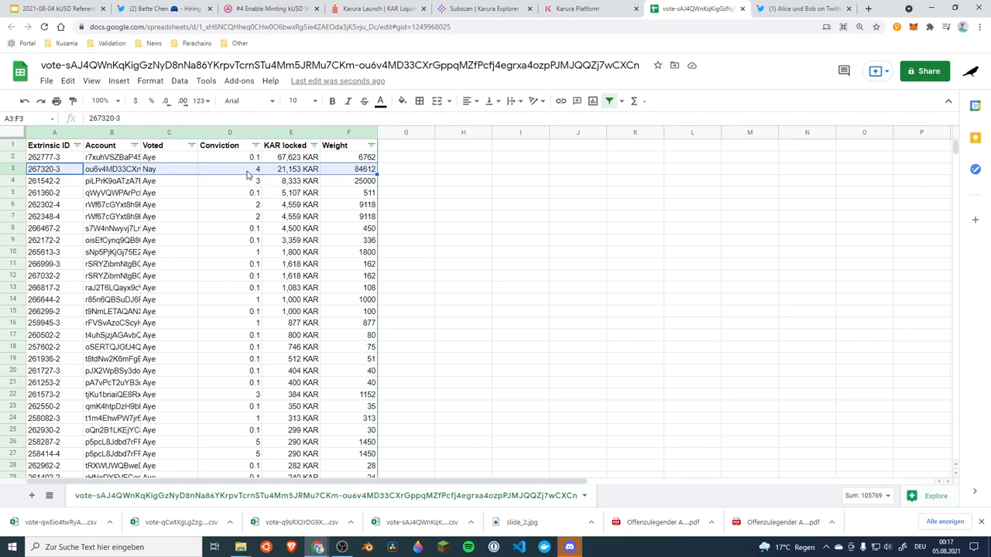
pyautogui.moveTo(276, 184)
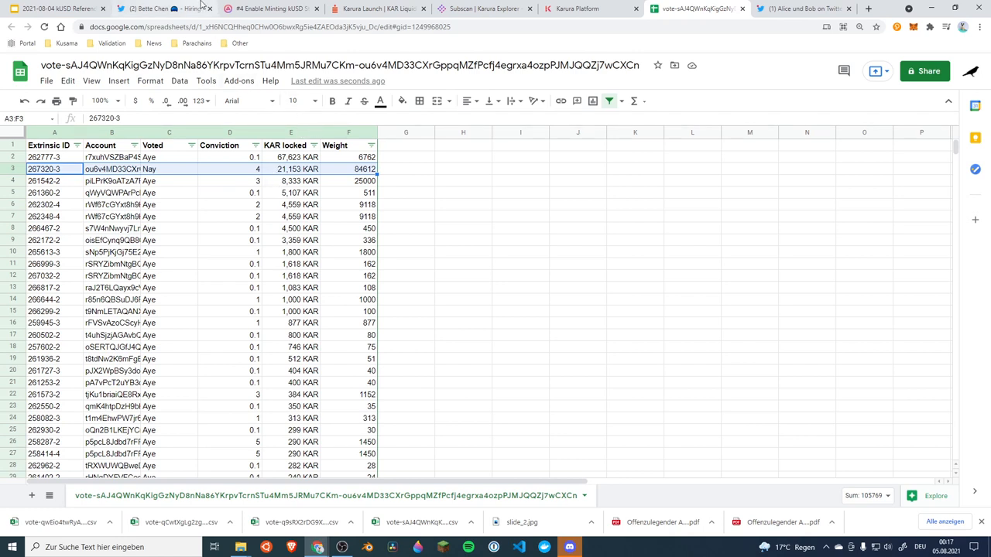
# - Return to the Karura Launch livestream recording on Crowdcast
pyautogui.click(375, 9)
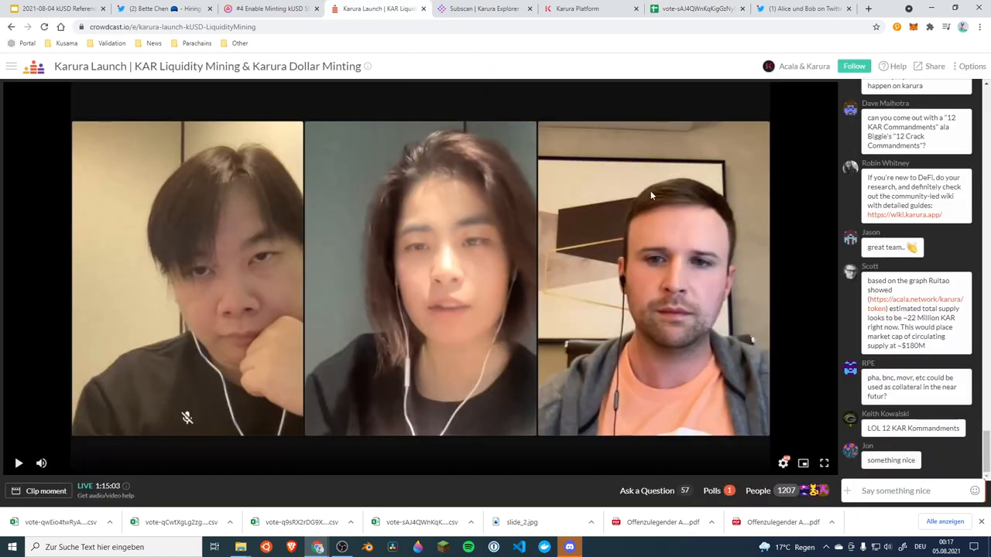
pyautogui.moveTo(626, 120)
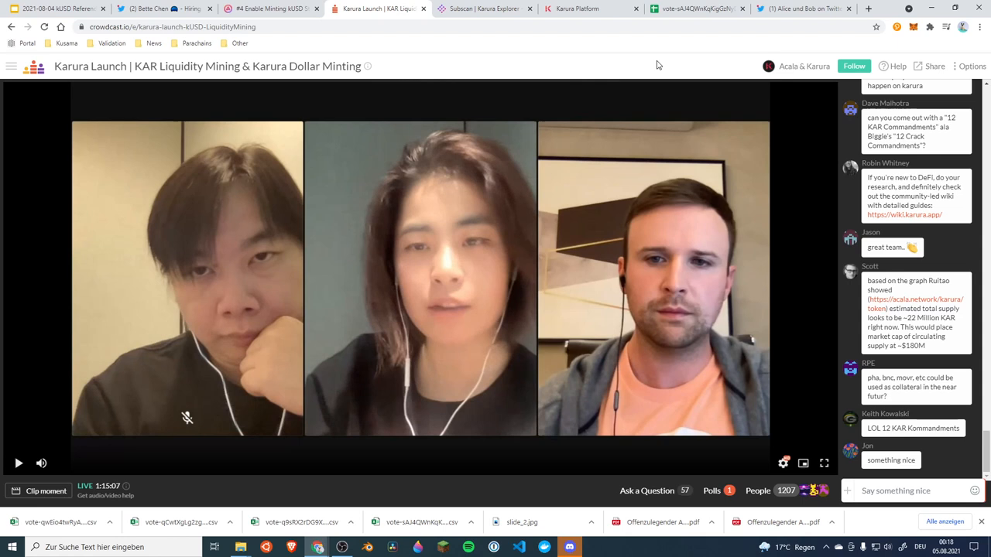
pyautogui.moveTo(661, 62)
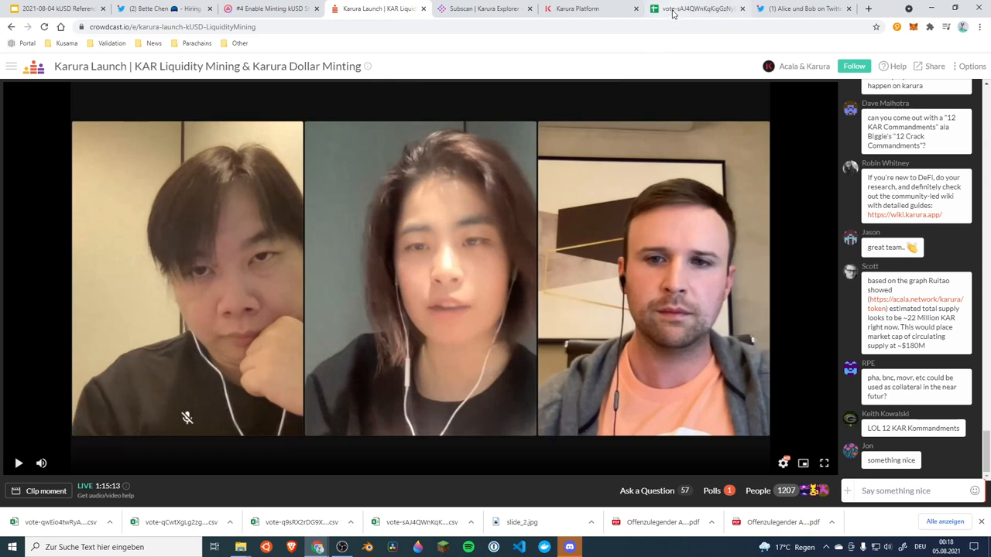
# - Inspect the Nay vote's 21,153 KAR locked and conviction 4, and total the conviction values
pyautogui.click(694, 8)
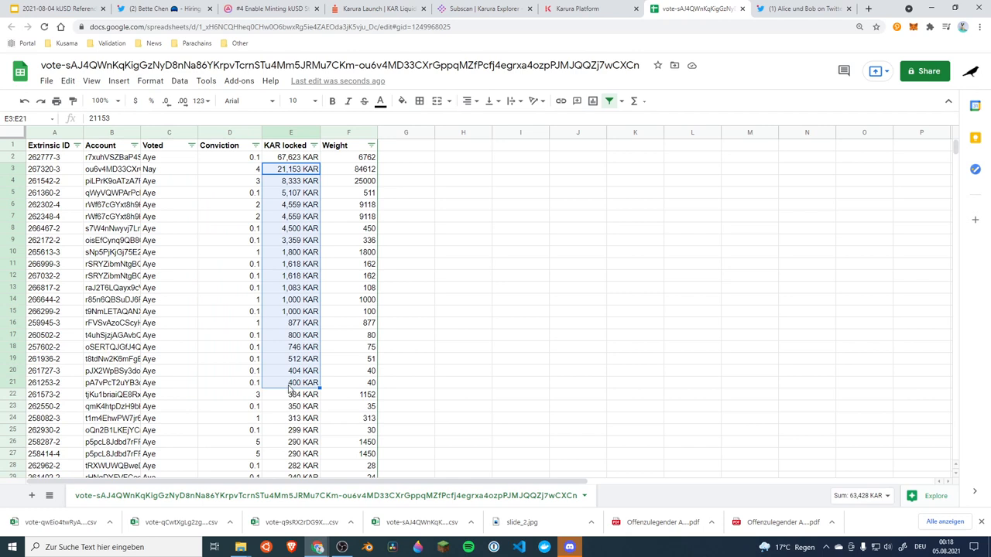
pyautogui.click(291, 169)
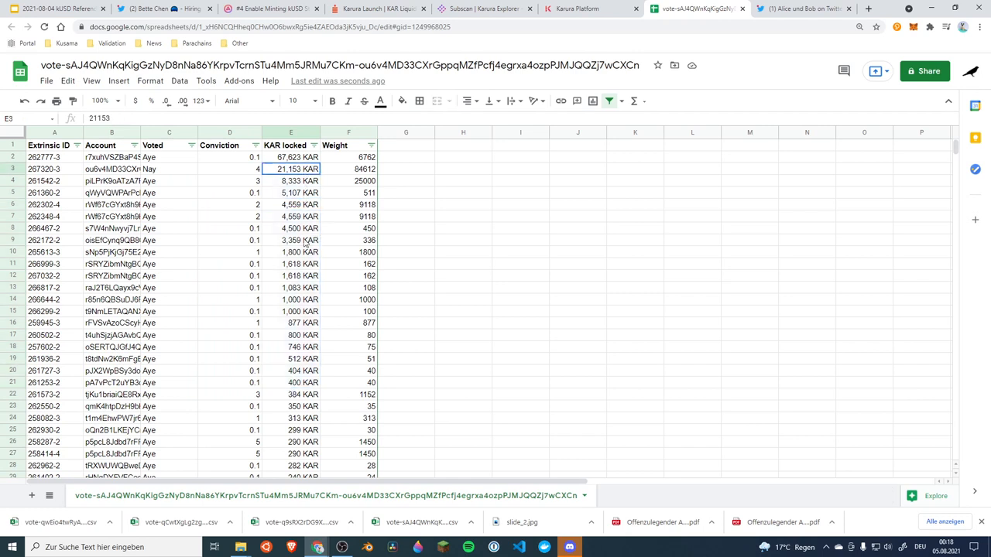
pyautogui.moveTo(294, 169); pyautogui.dragTo(302, 347)
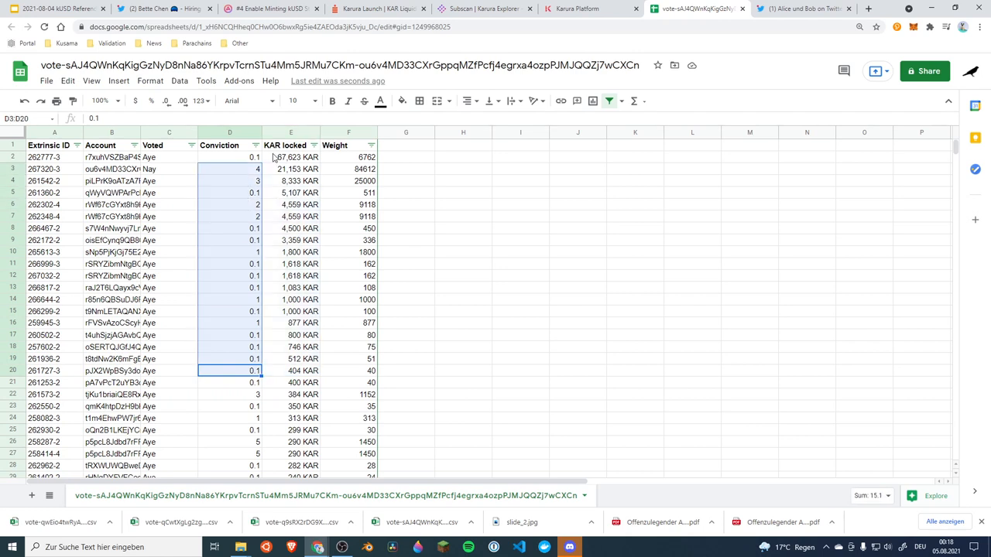
pyautogui.moveTo(526, 135)
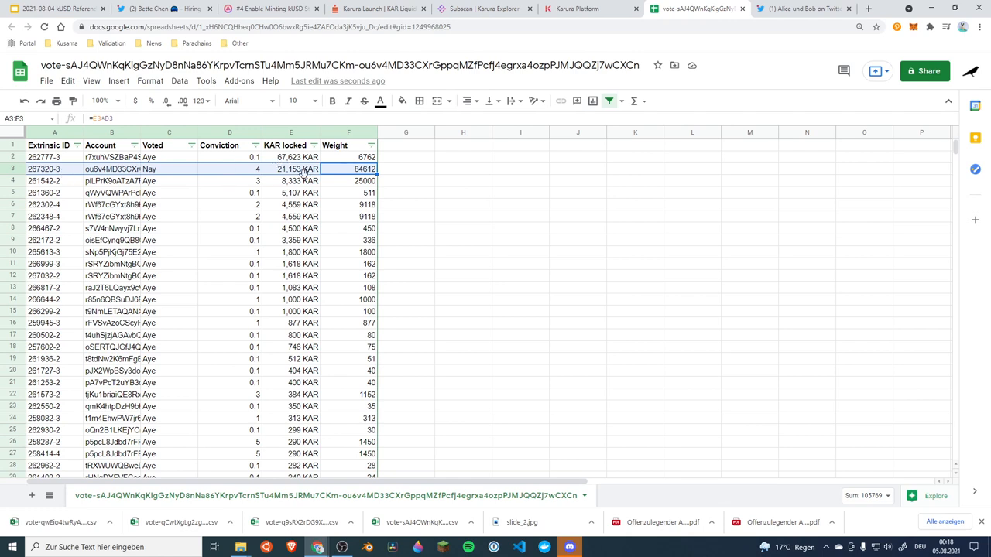
pyautogui.click(229, 169)
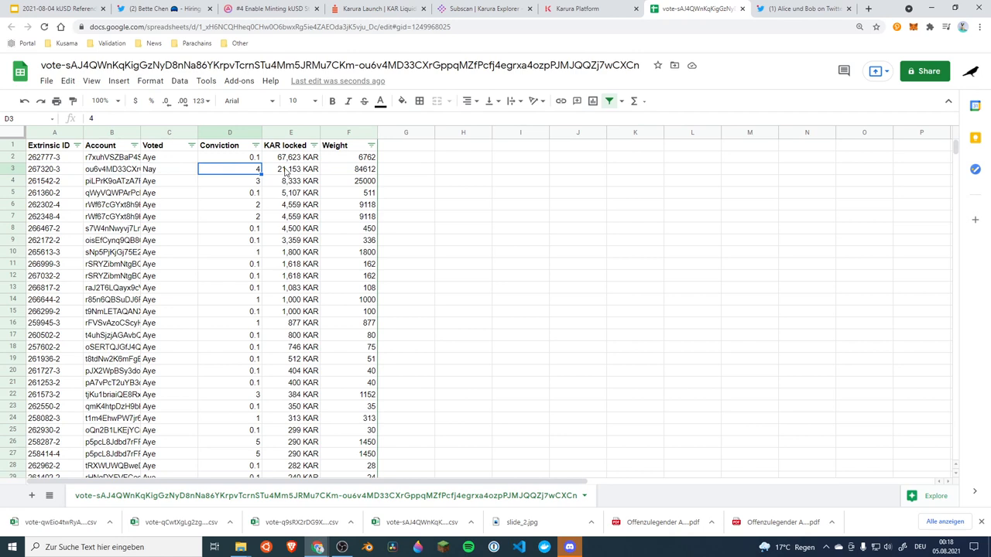
pyautogui.click(297, 168)
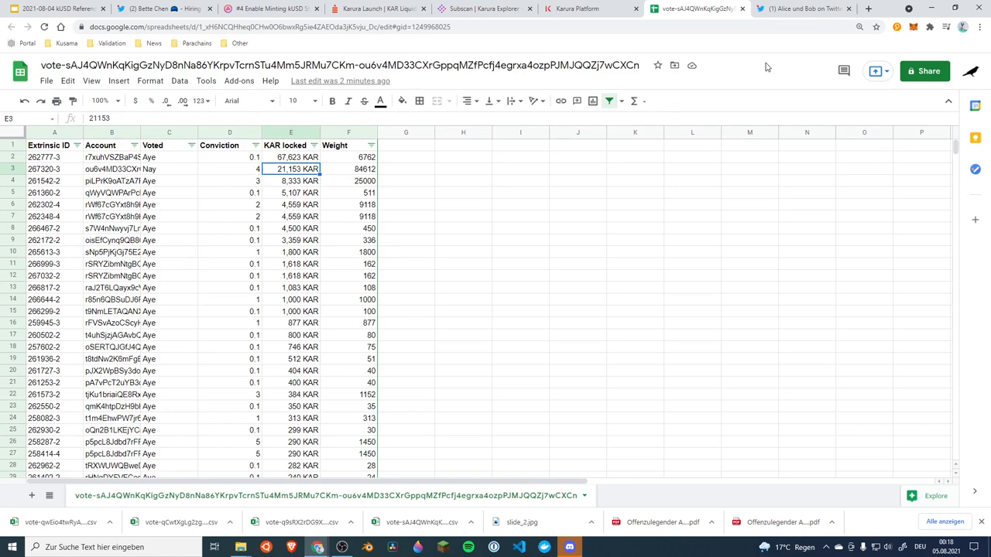
pyautogui.moveTo(271, 9)
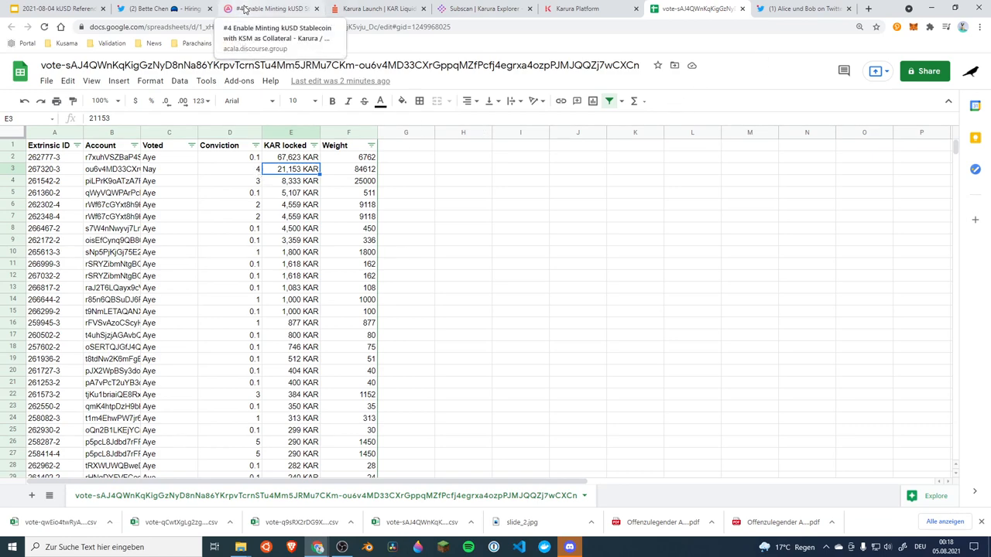
# - Show the Acala forum's Karura Proposal category list, including proposal #4
pyautogui.click(271, 8)
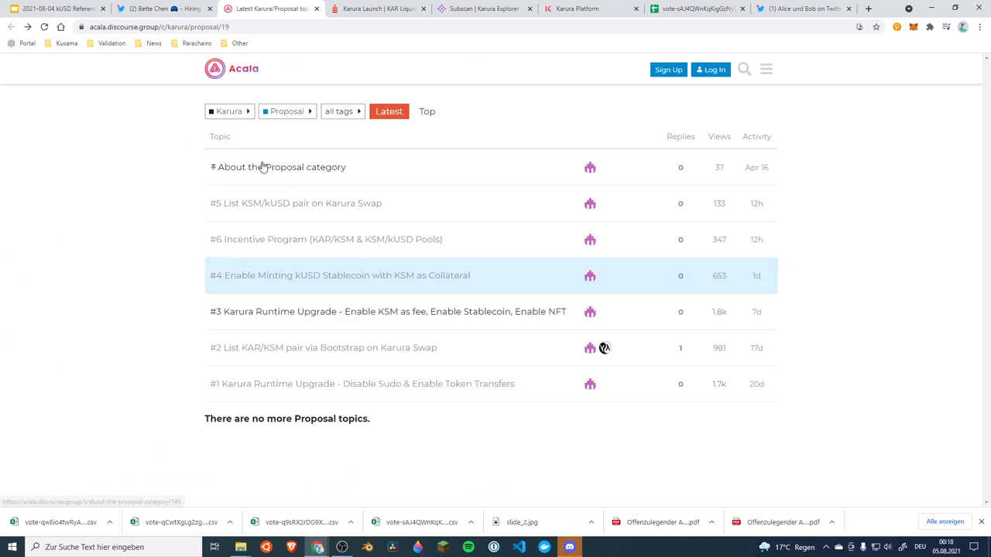
pyautogui.moveTo(342, 284)
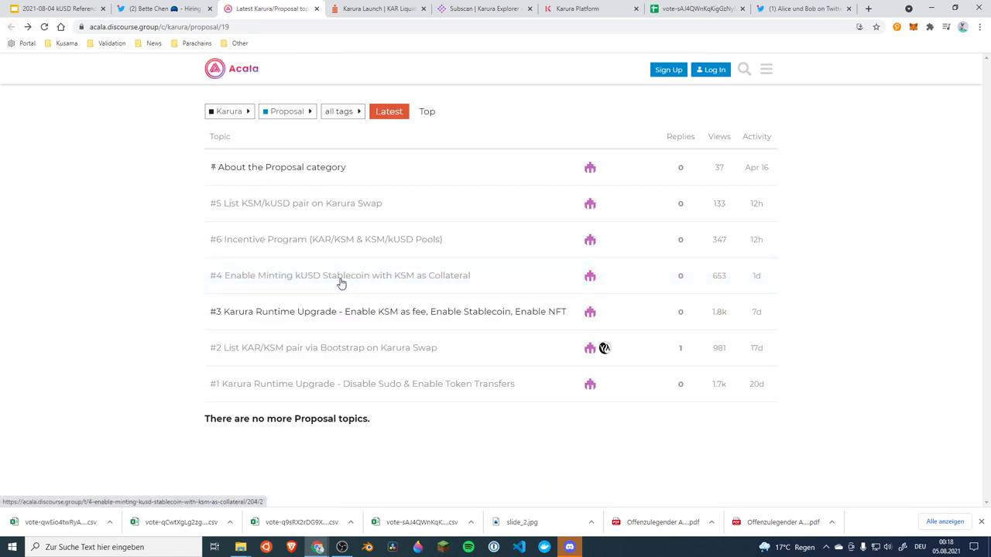
pyautogui.moveTo(229, 208)
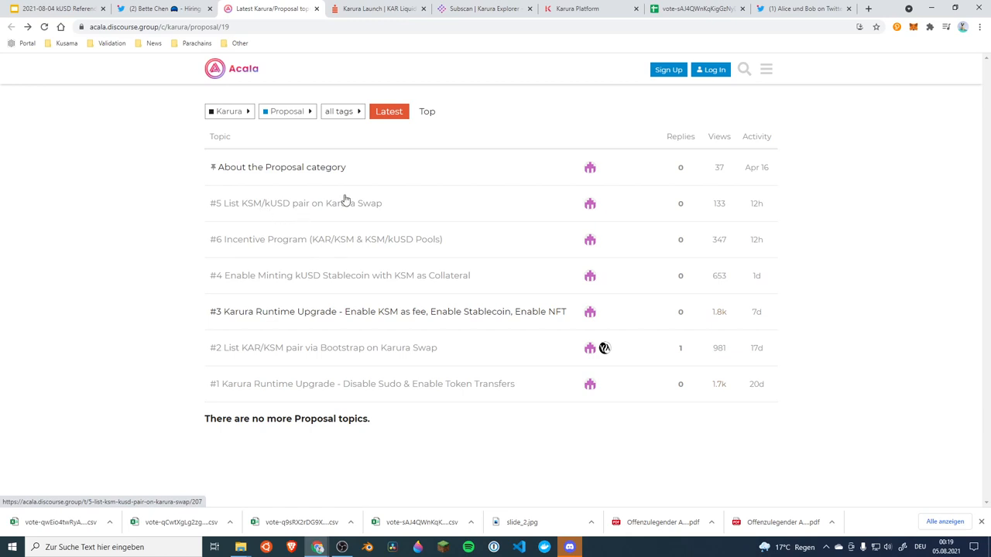
pyautogui.moveTo(256, 239)
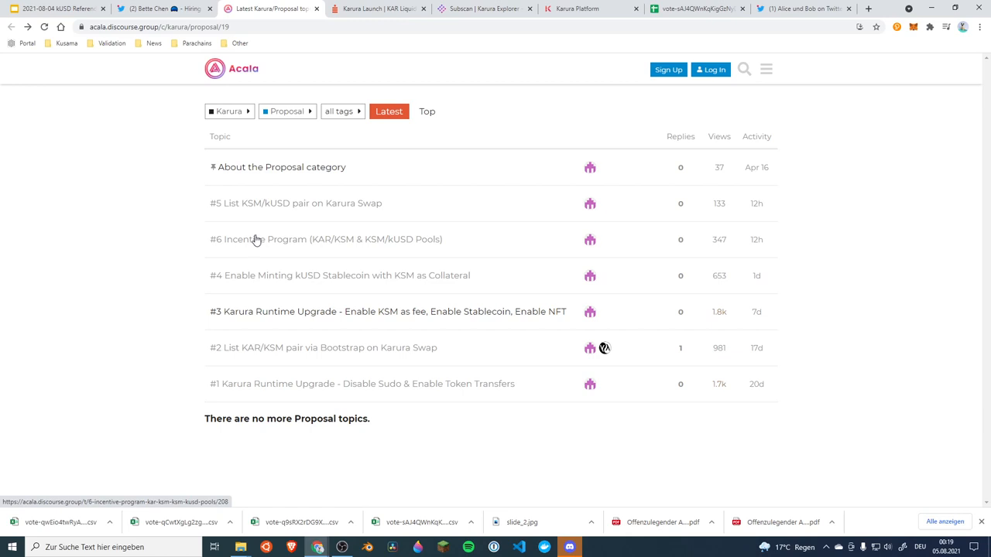
pyautogui.moveTo(154, 50)
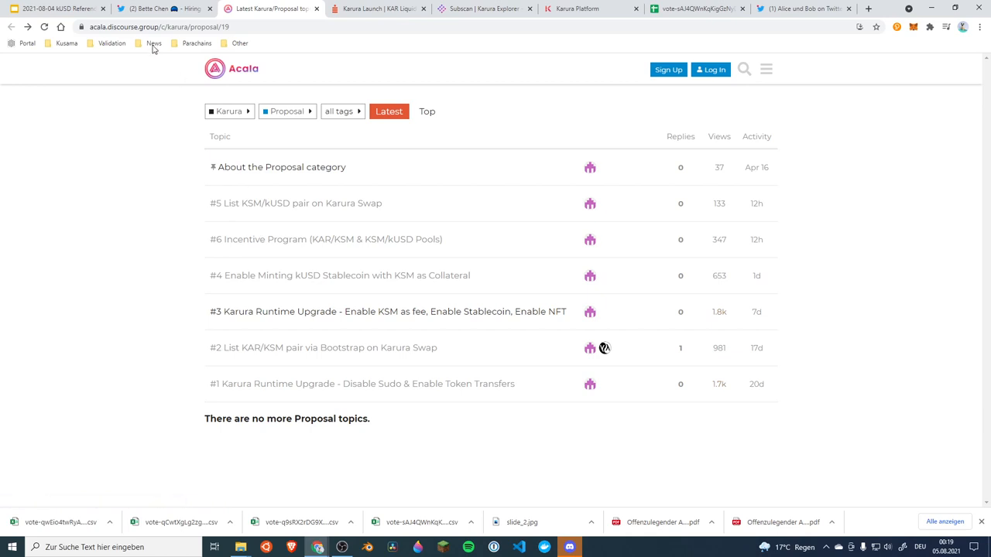
pyautogui.moveTo(836, 217)
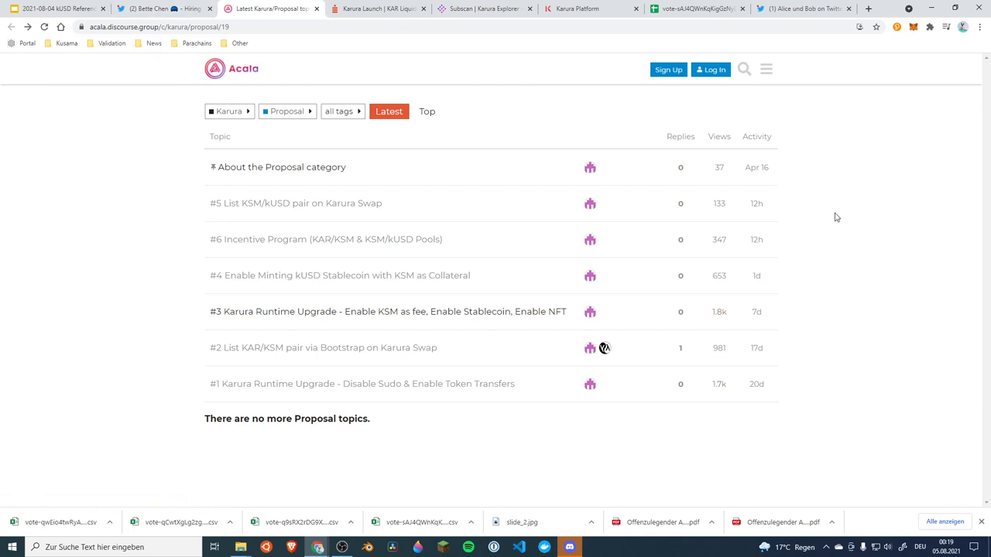
pyautogui.moveTo(836, 213)
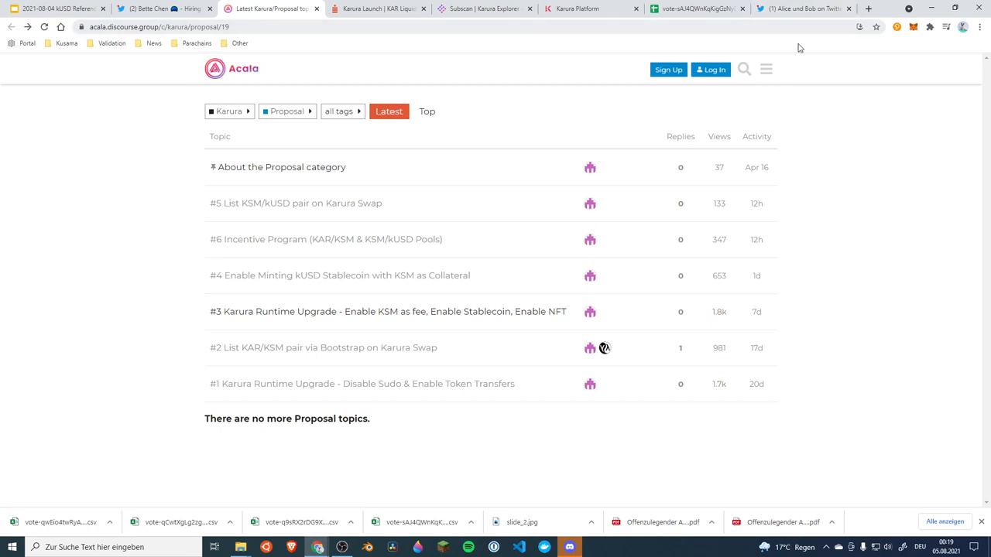
pyautogui.moveTo(184, 255)
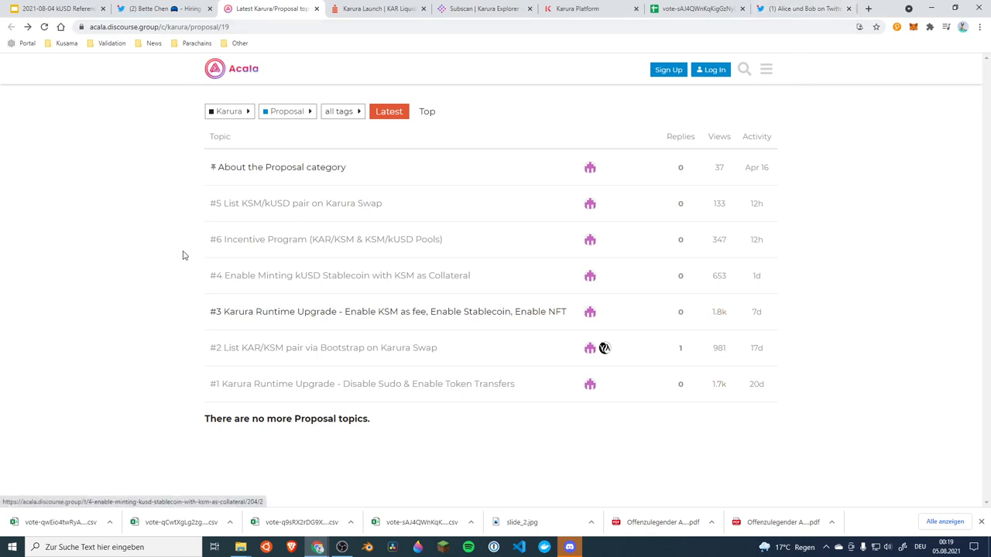
pyautogui.moveTo(269, 201)
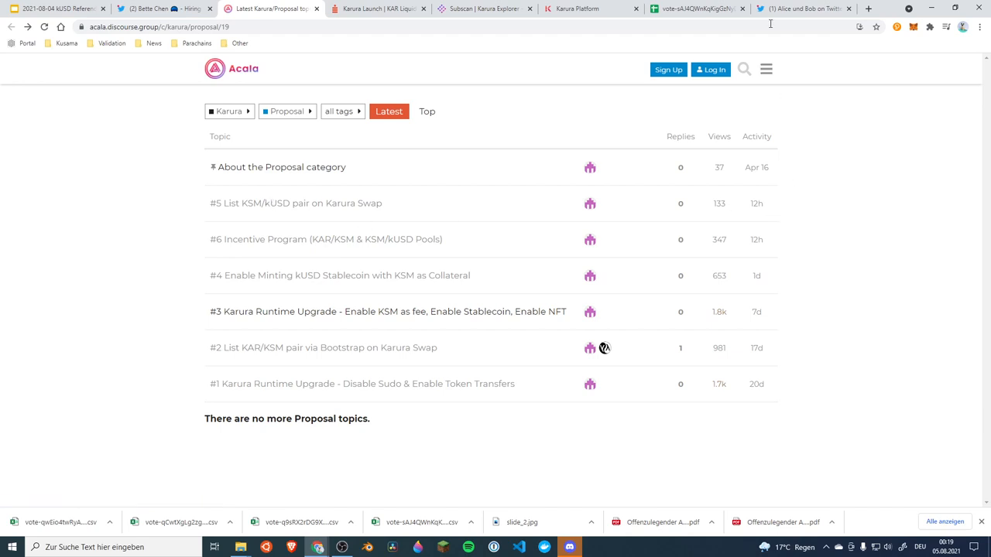
# - Show the Alice und Bob Twitter profile with its pinned Karura FAQ video tweet
pyautogui.click(803, 9)
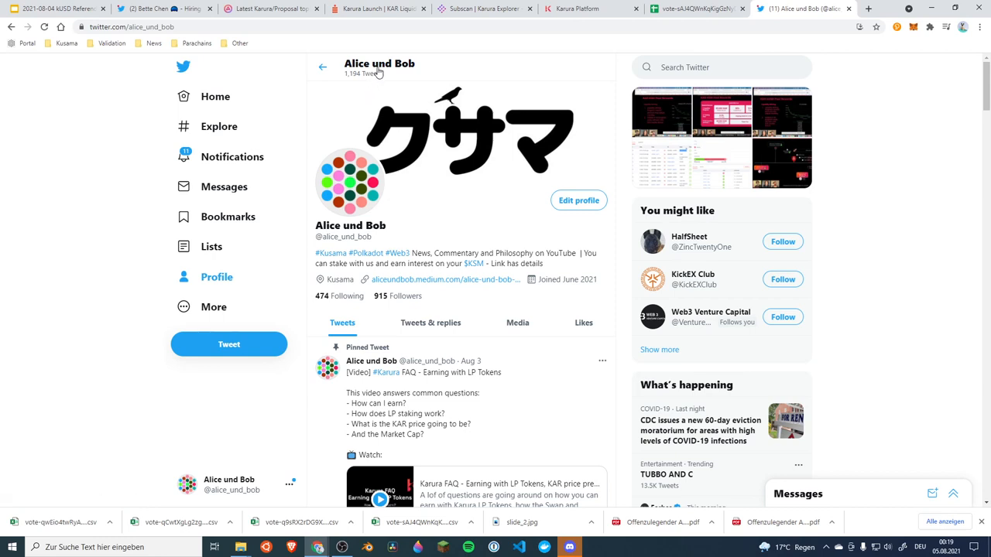
pyautogui.moveTo(576, 51)
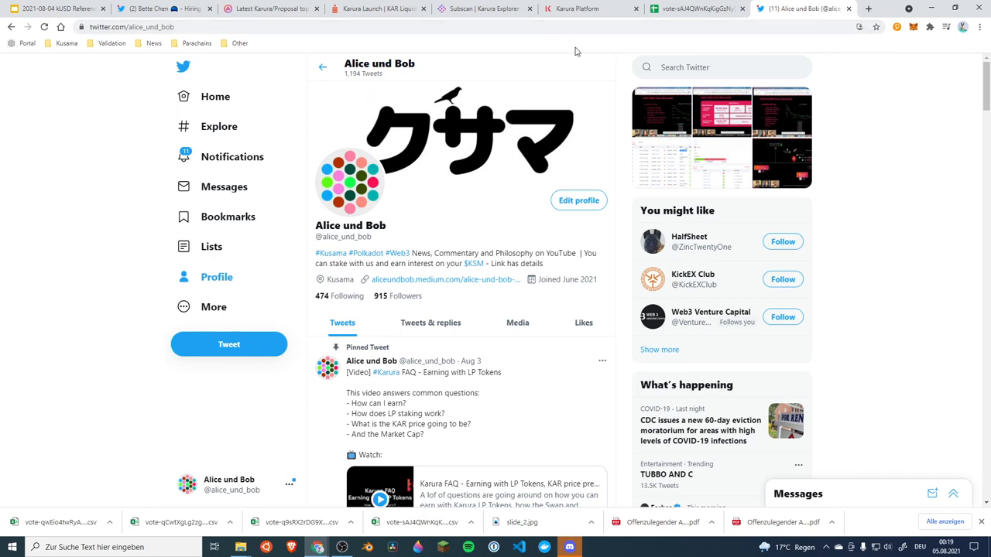
pyautogui.moveTo(531, 40)
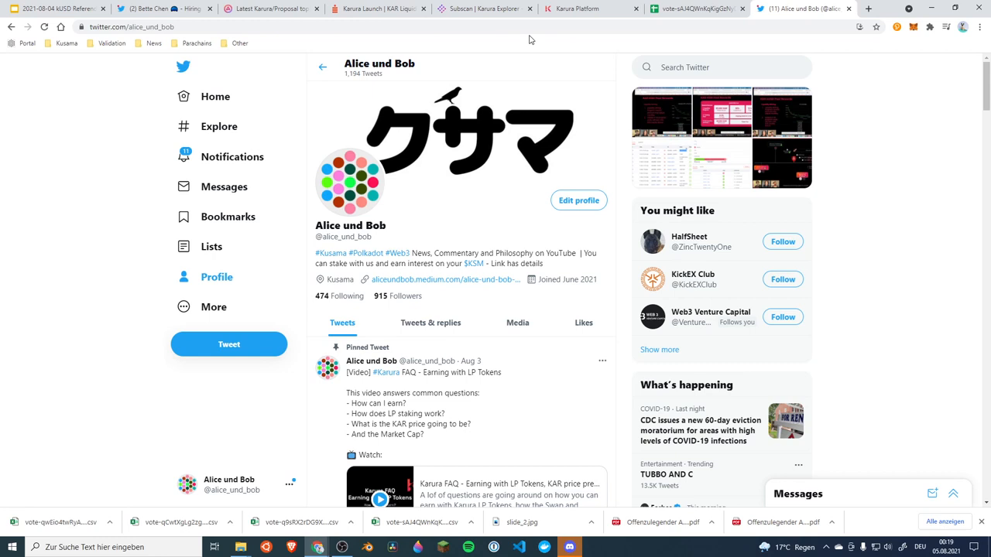